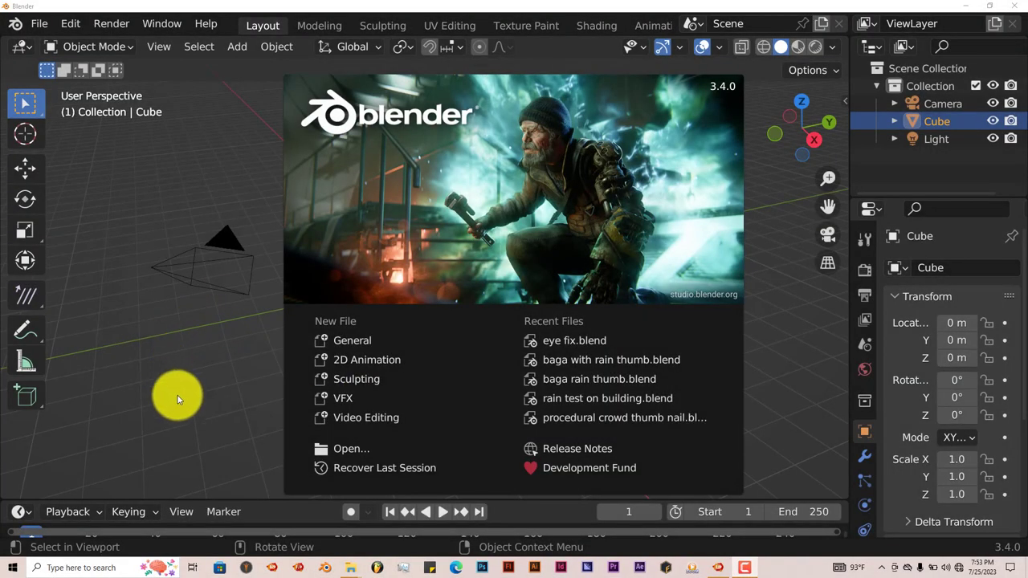
pyautogui.moveTo(190, 434)
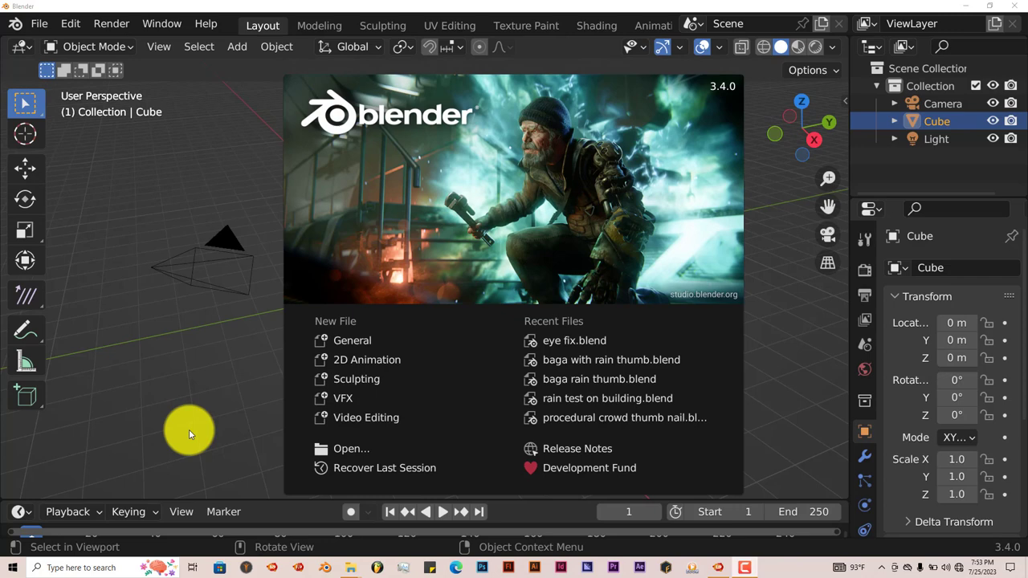
pyautogui.moveTo(743, 85)
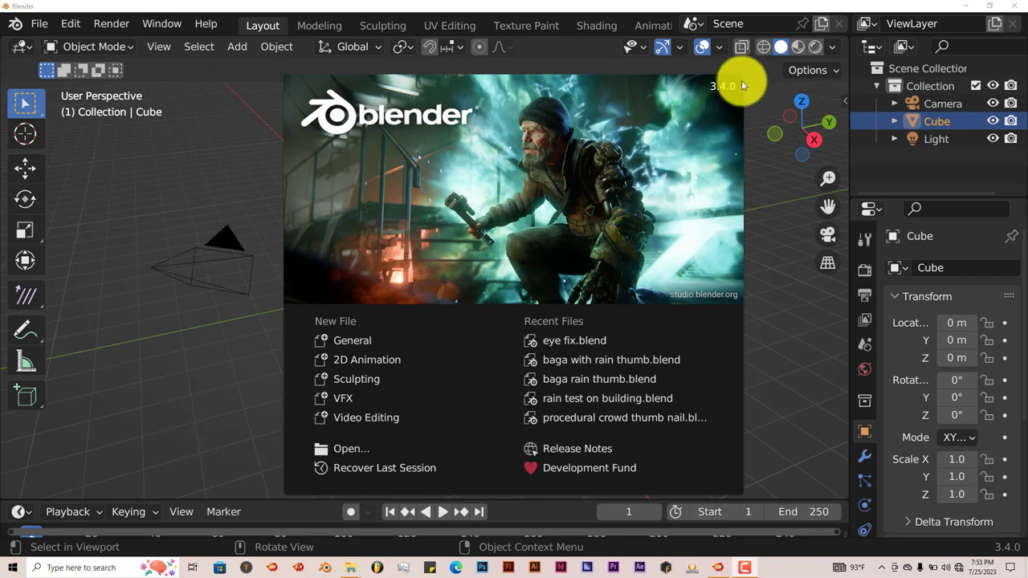
pyautogui.moveTo(674, 125)
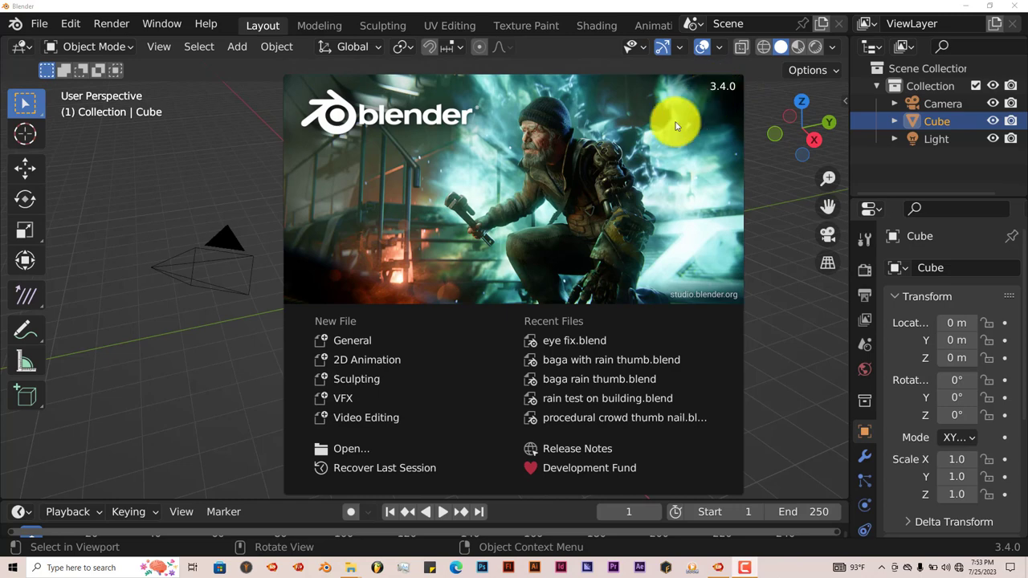
pyautogui.moveTo(161, 401)
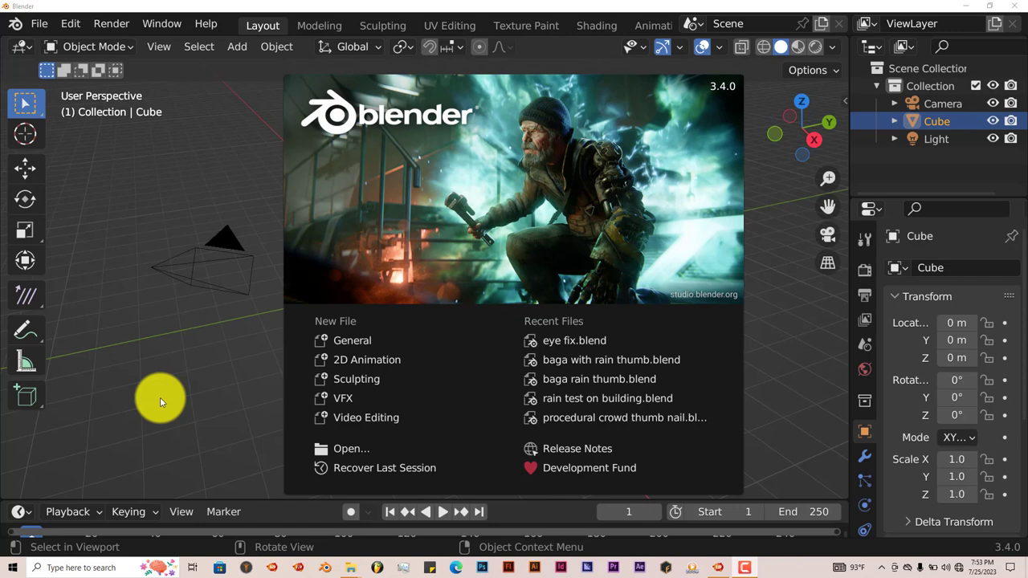
pyautogui.moveTo(95, 345)
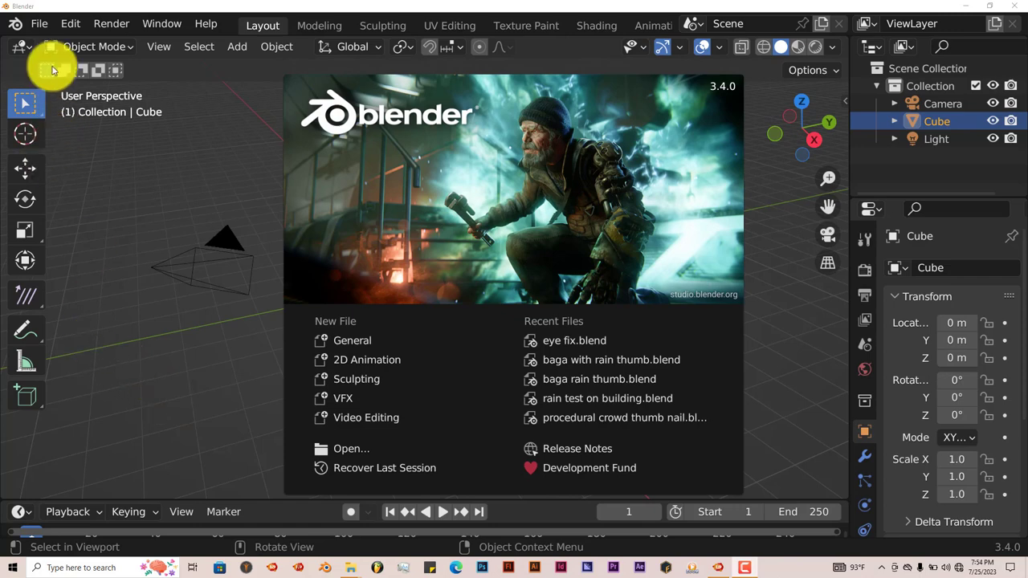
# Step: Reach the Add-ons preferences, dismiss the Install file browser, and search 'ha' for hair add-ons
pyautogui.click(70, 24)
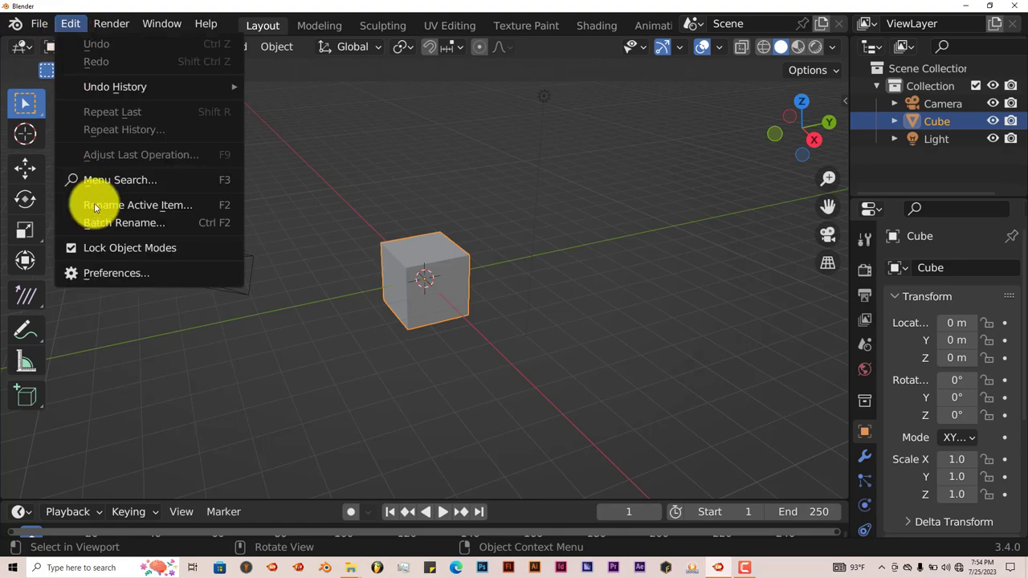
pyautogui.click(116, 273)
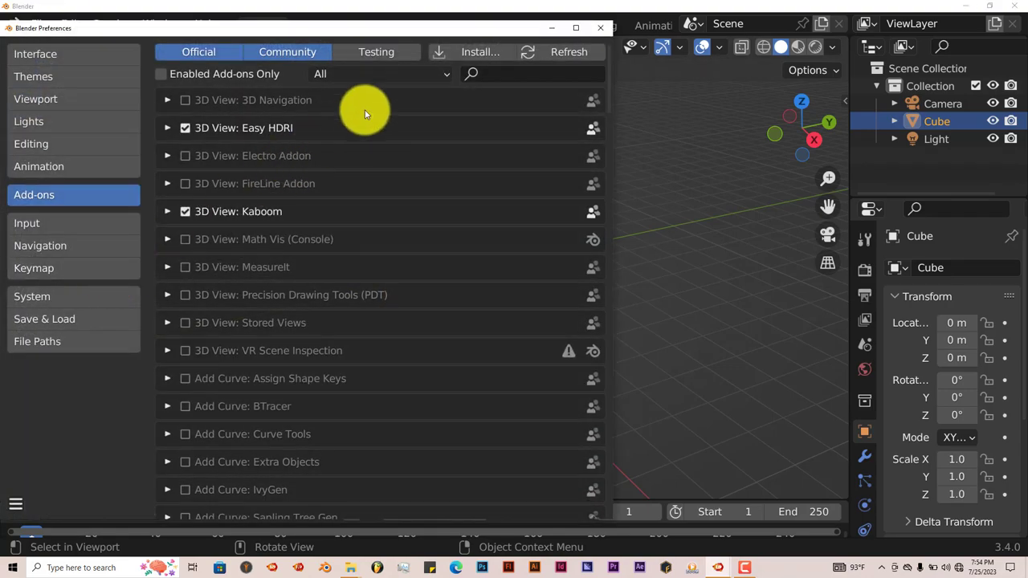
pyautogui.click(480, 51)
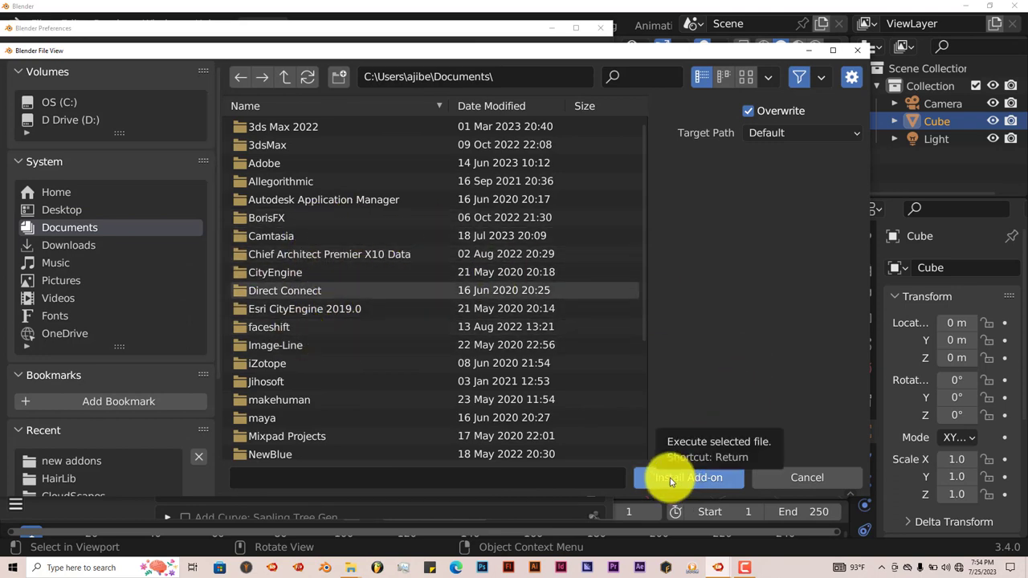
pyautogui.click(688, 478)
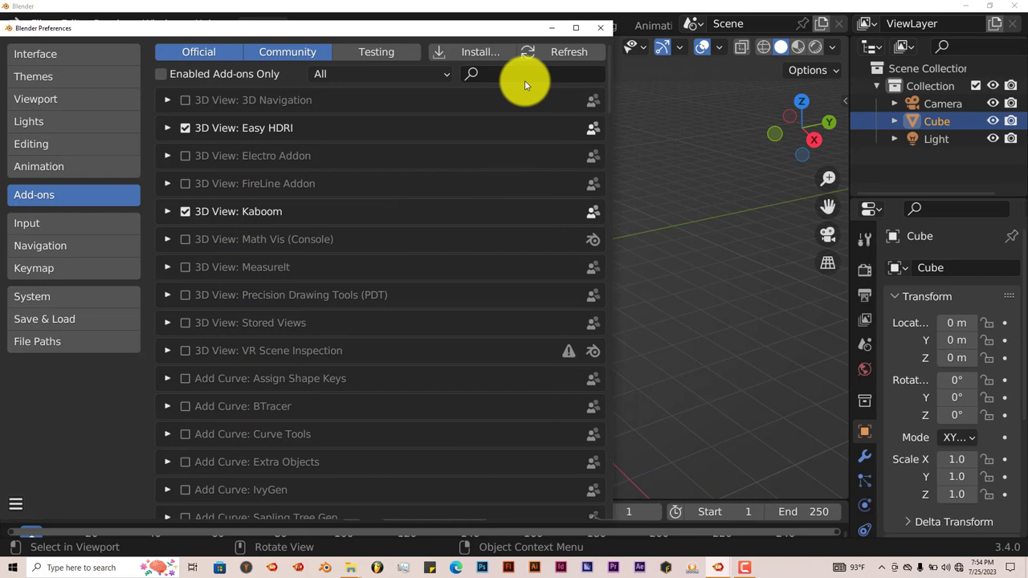
pyautogui.write('hai')
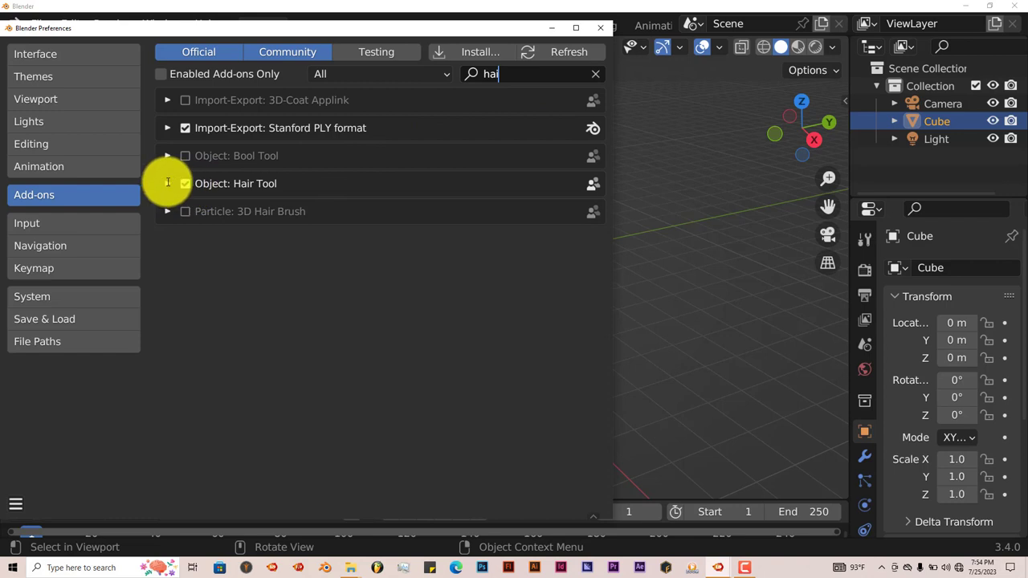
# Step: Expand the Hair Tool add-on entry to show its version and library path
pyautogui.click(167, 183)
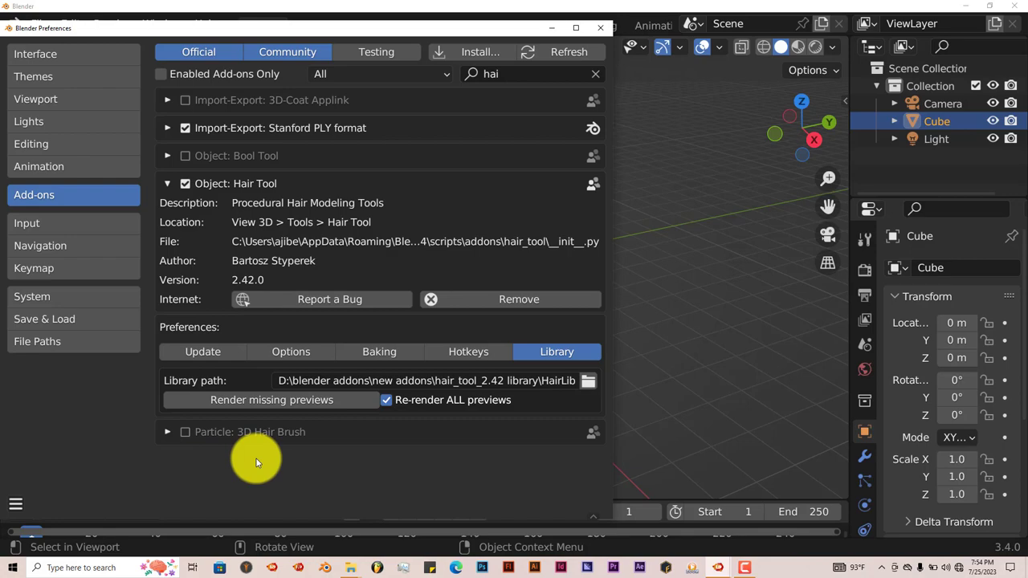
pyautogui.moveTo(362, 554)
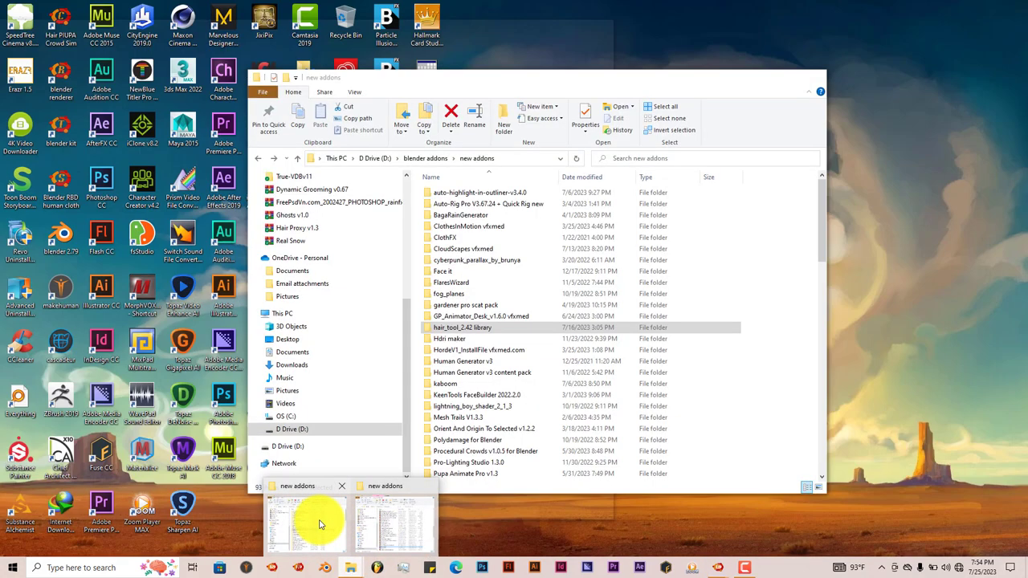
# Step: Browse the new addons folder into hair_tool_2.42 library to see Hair_Textures and HairLib
pyautogui.click(305, 523)
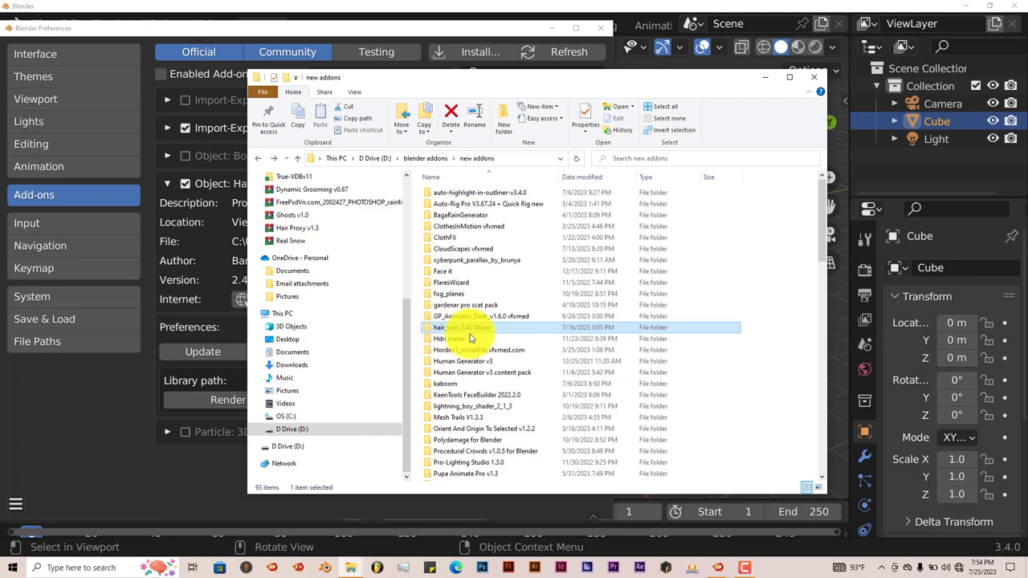
pyautogui.moveTo(479, 337)
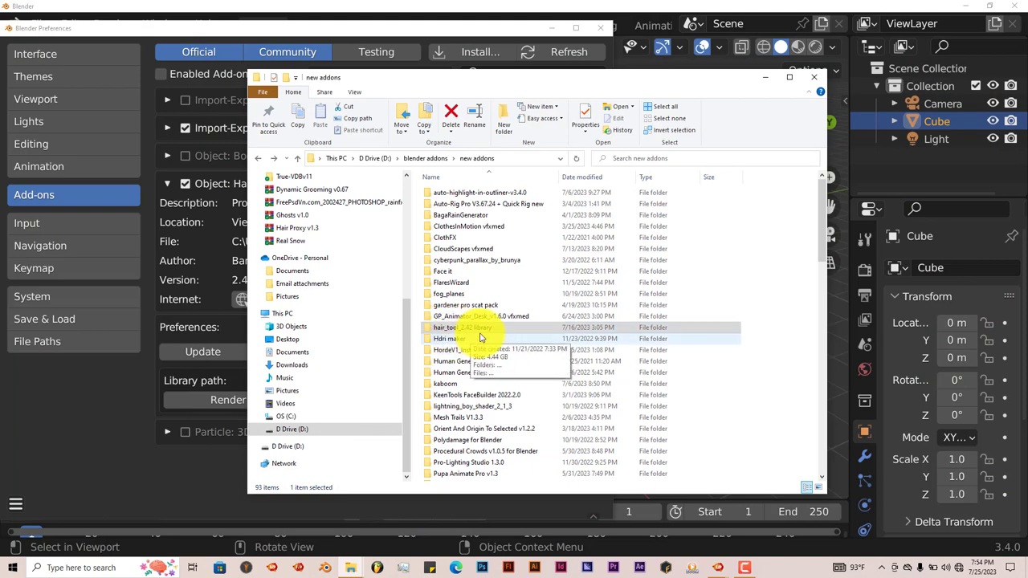
pyautogui.doubleClick(463, 327)
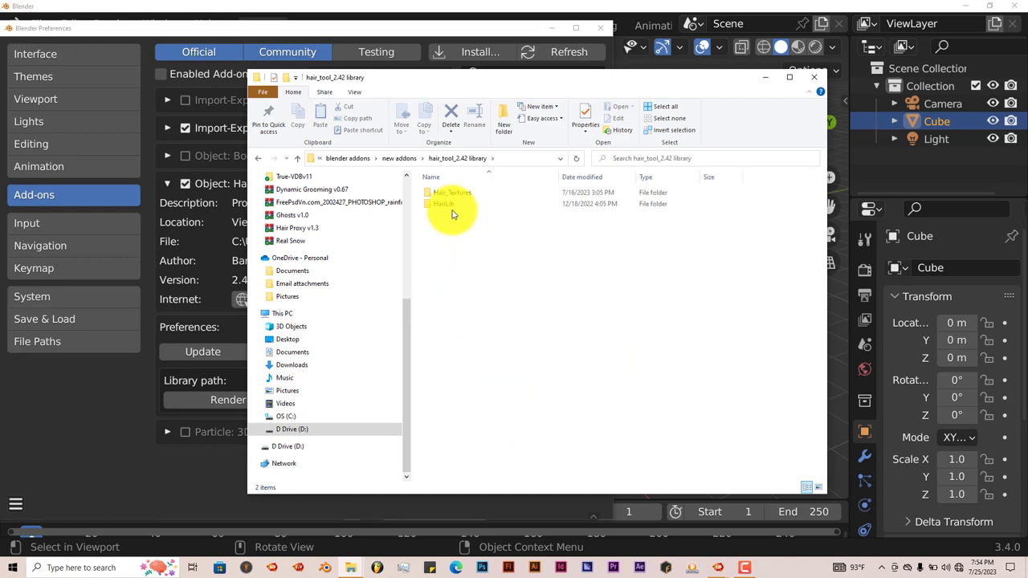
pyautogui.moveTo(774, 80)
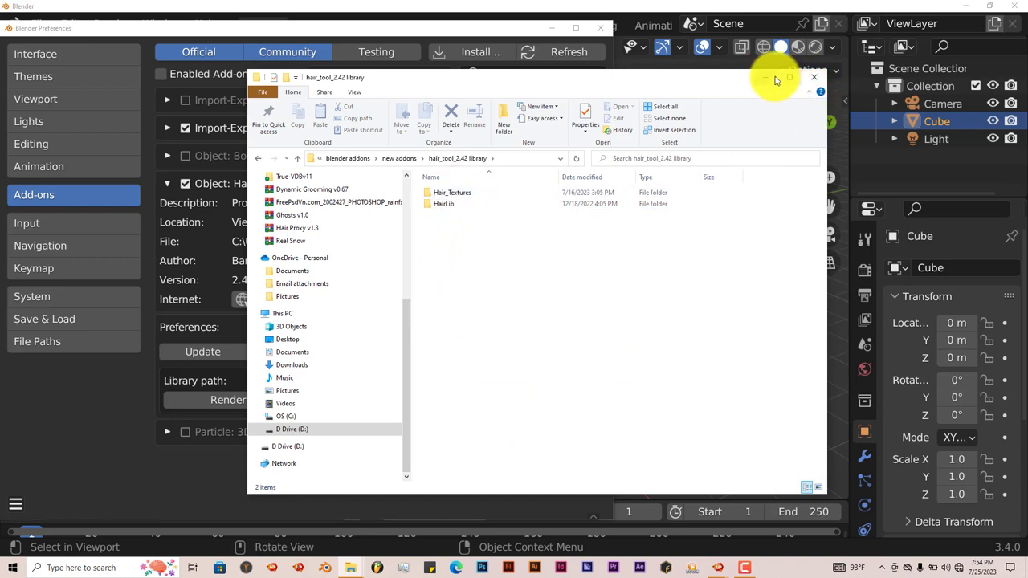
pyautogui.moveTo(417, 87)
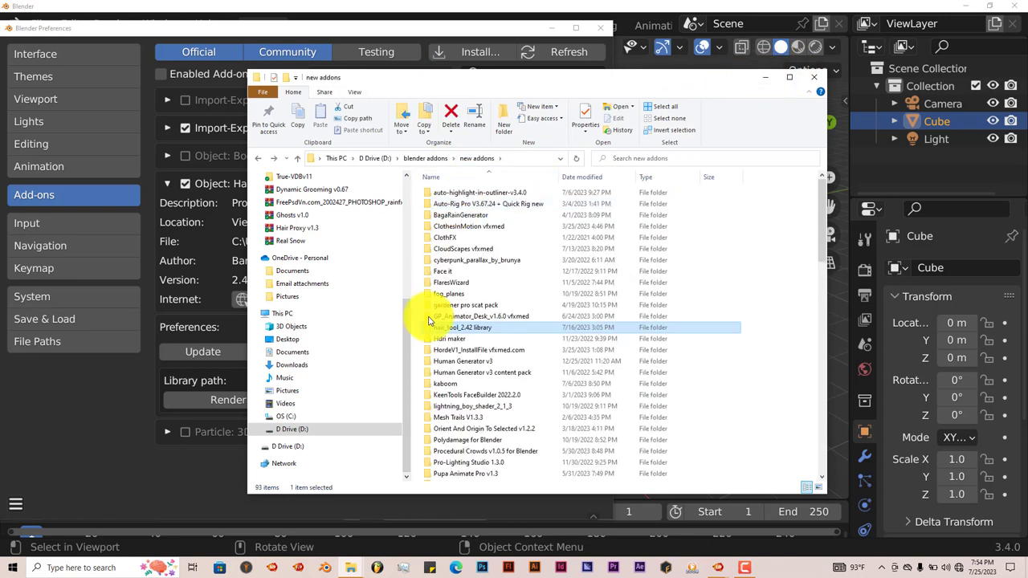
pyautogui.doubleClick(463, 328)
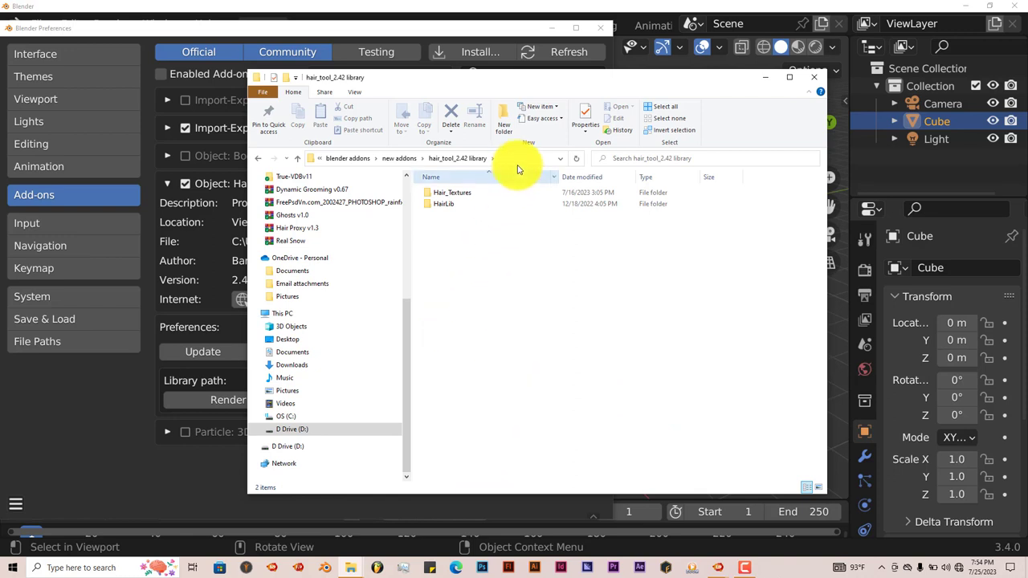
pyautogui.click(514, 159)
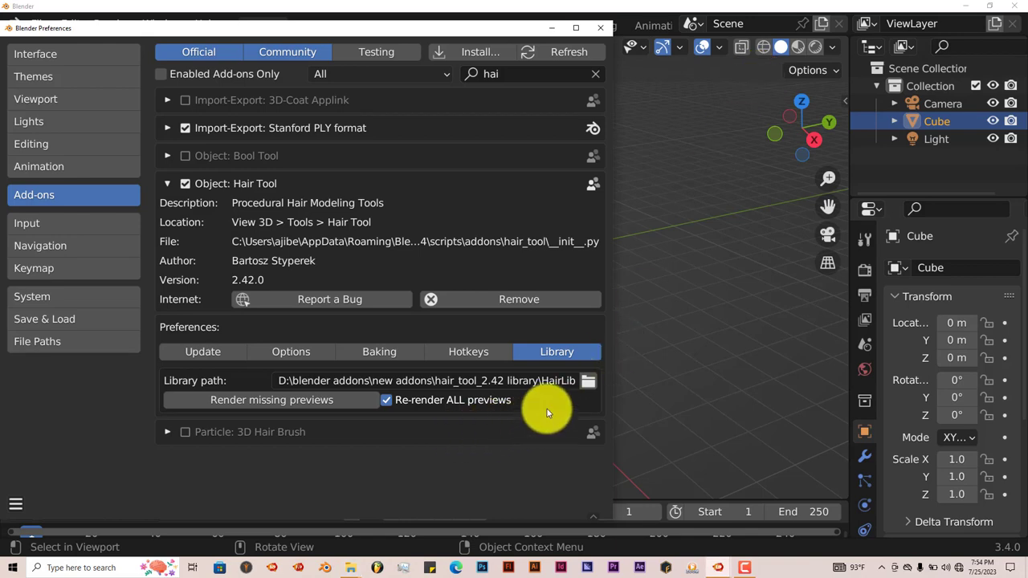
pyautogui.click(588, 381)
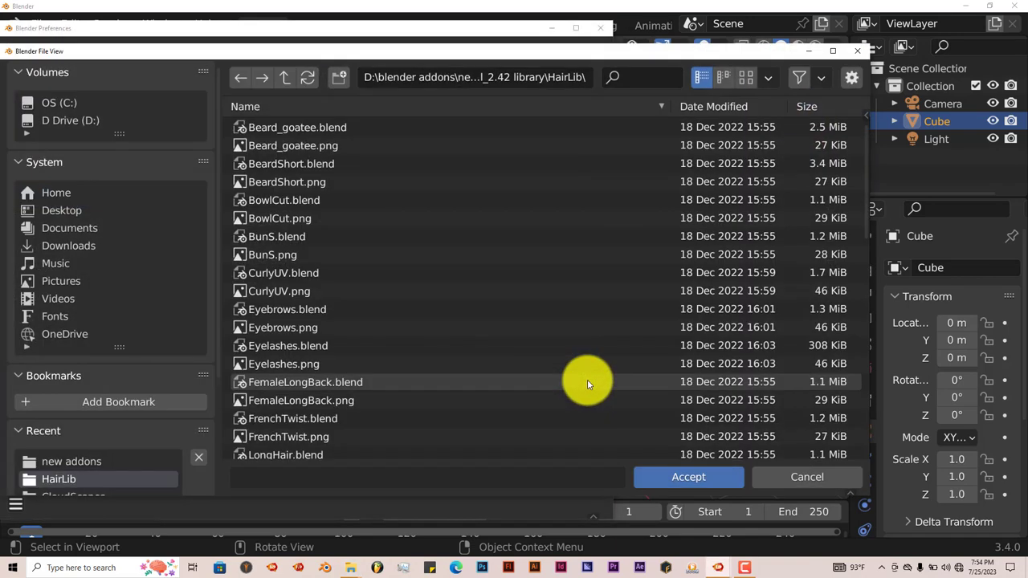
pyautogui.moveTo(565, 78)
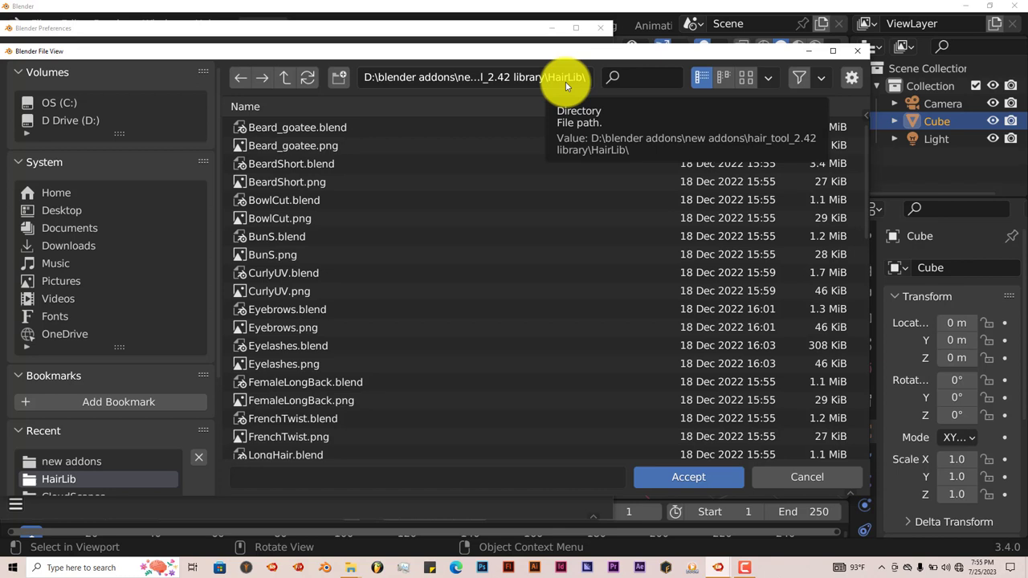
pyautogui.click(454, 77)
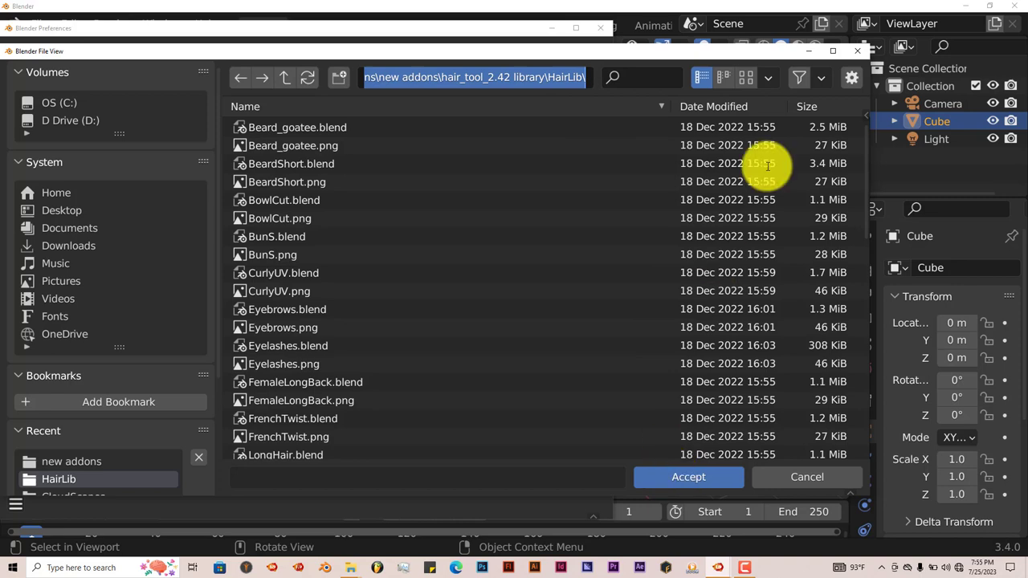
pyautogui.click(687, 476)
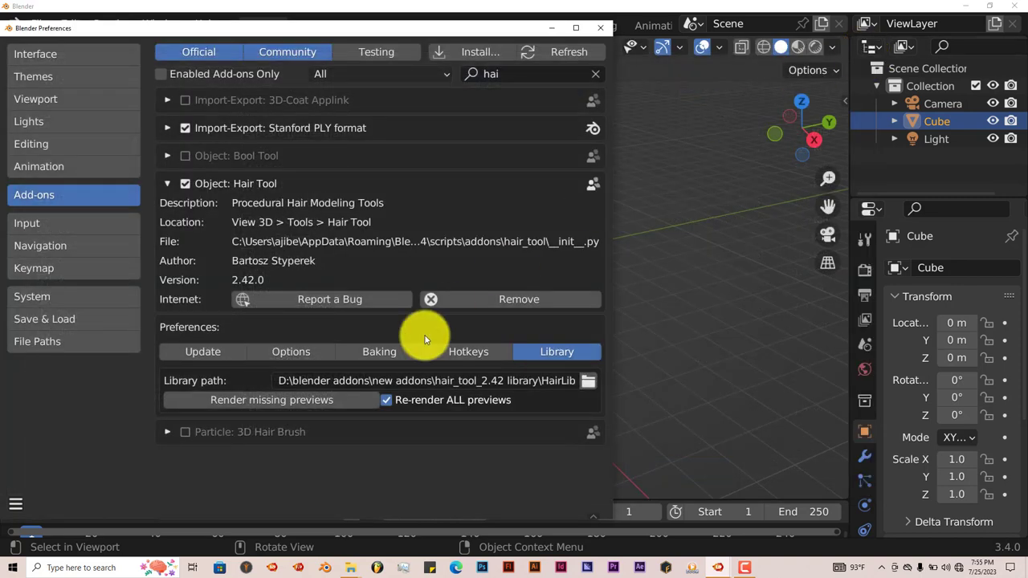
pyautogui.moveTo(437, 331)
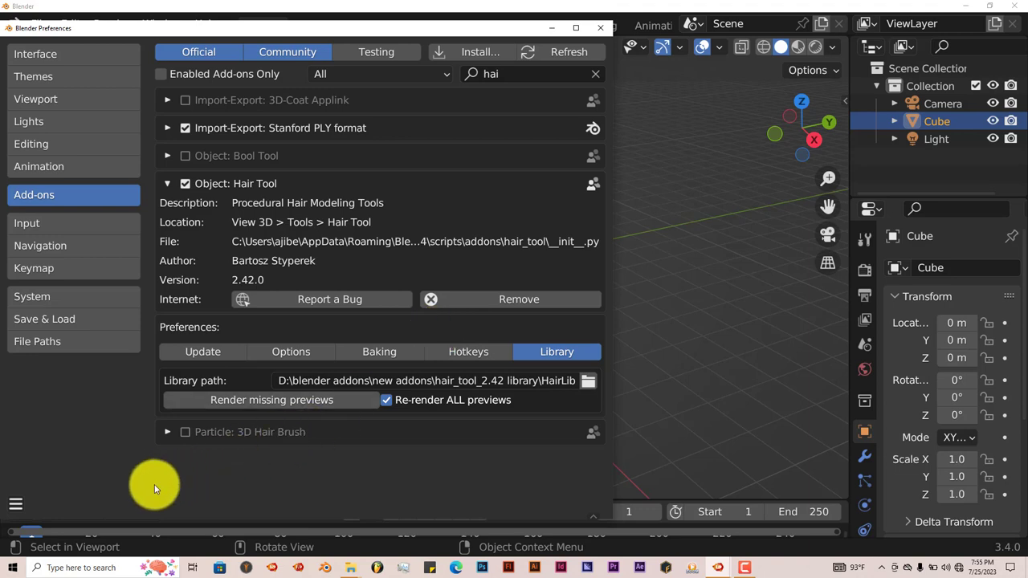
# Step: Show the preference saving and reverting options menu
pyautogui.click(16, 504)
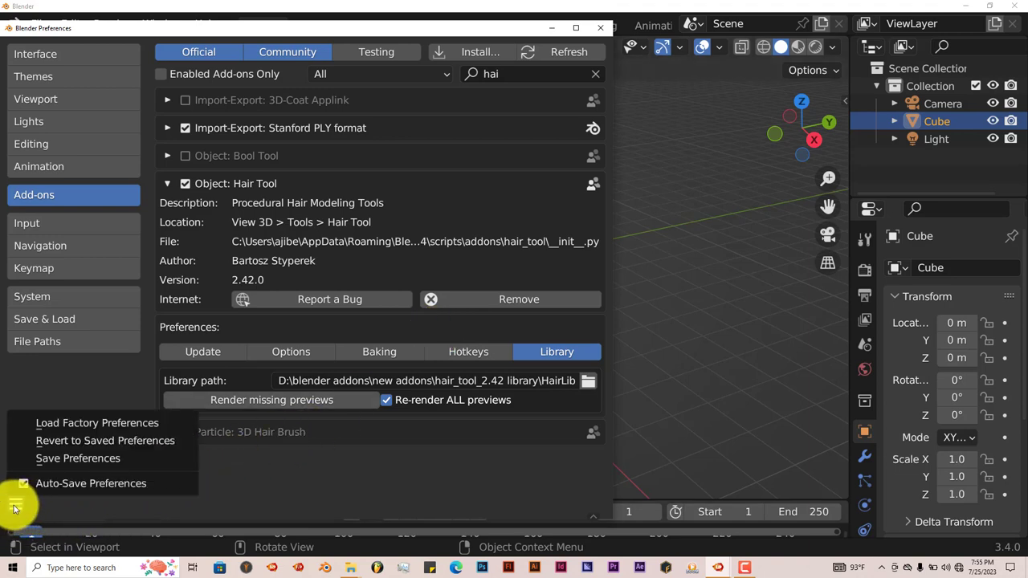
pyautogui.moveTo(77, 458)
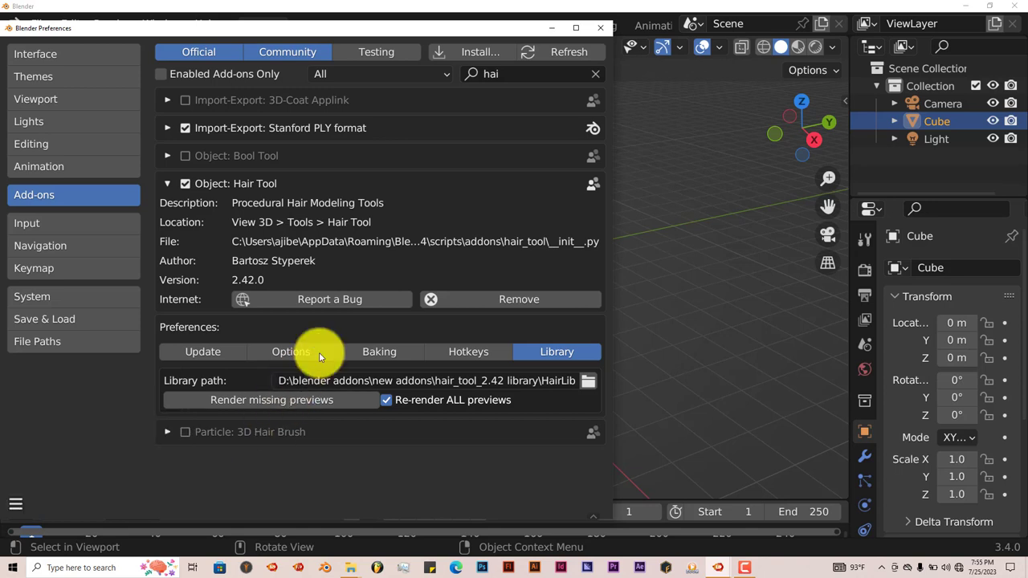
pyautogui.moveTo(389, 498)
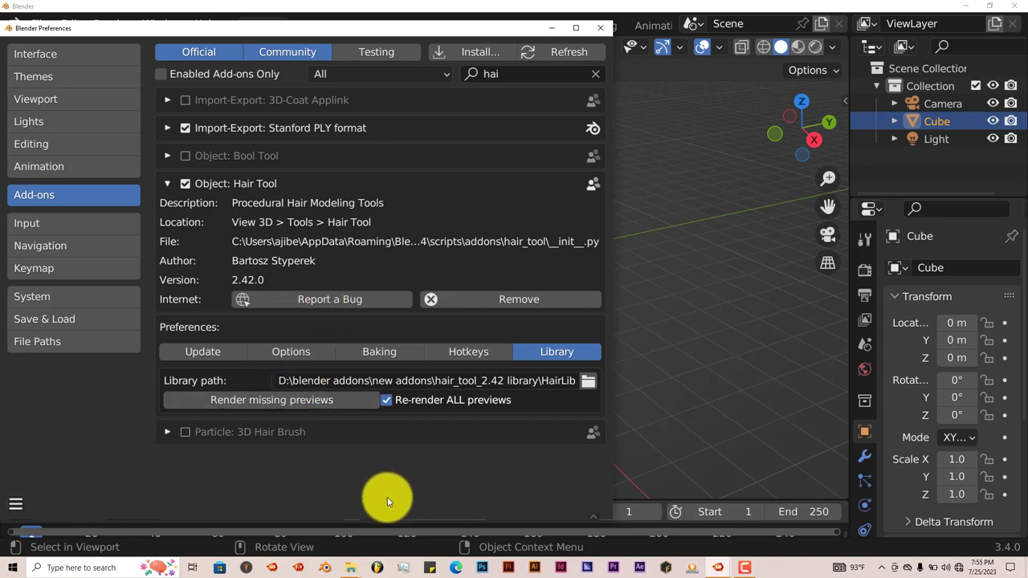
pyautogui.moveTo(267, 490)
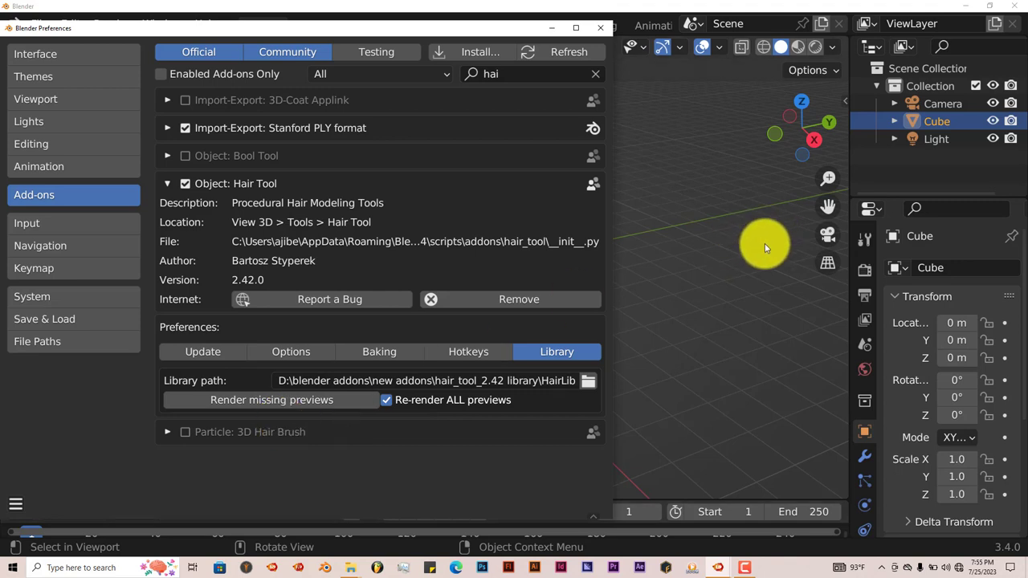
pyautogui.moveTo(731, 384)
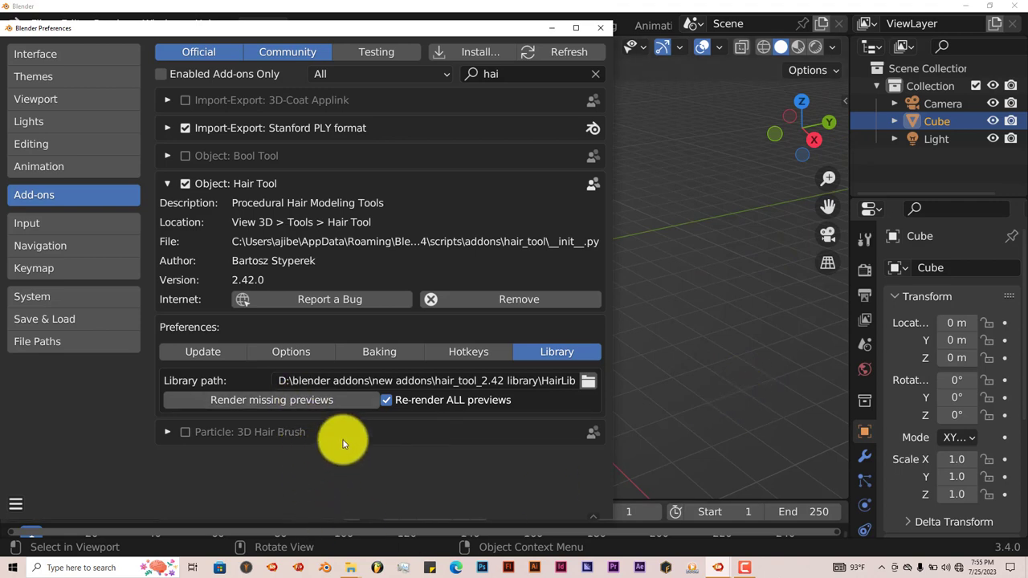
pyautogui.moveTo(405, 456)
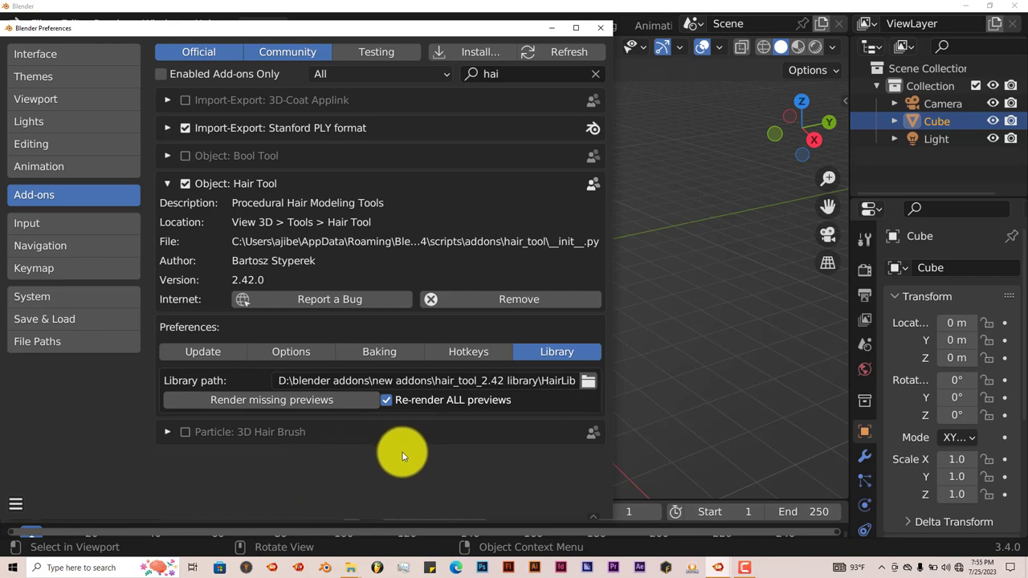
pyautogui.moveTo(598, 29)
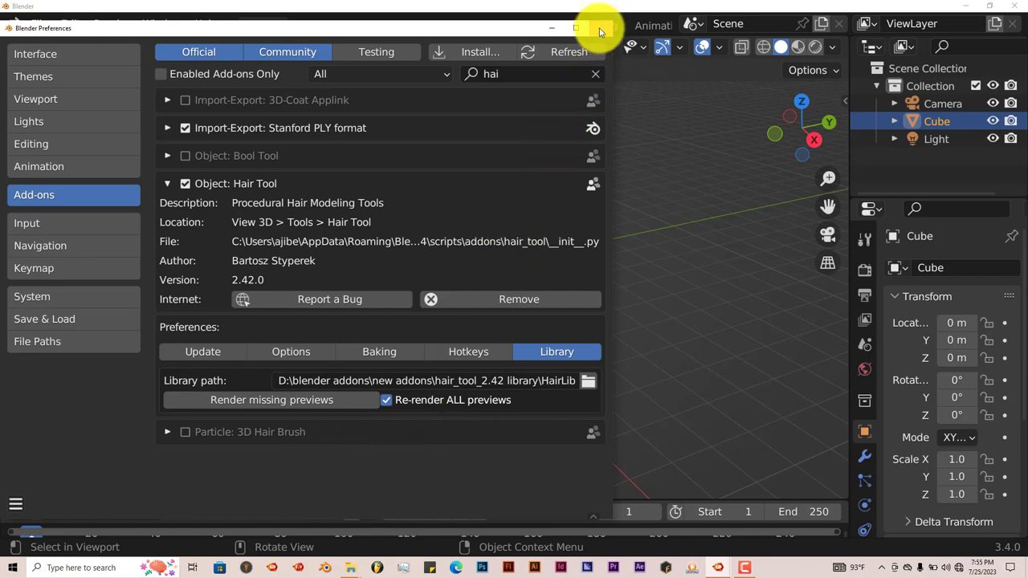
# Step: Close the Preferences window to return to the scene
pyautogui.click(601, 29)
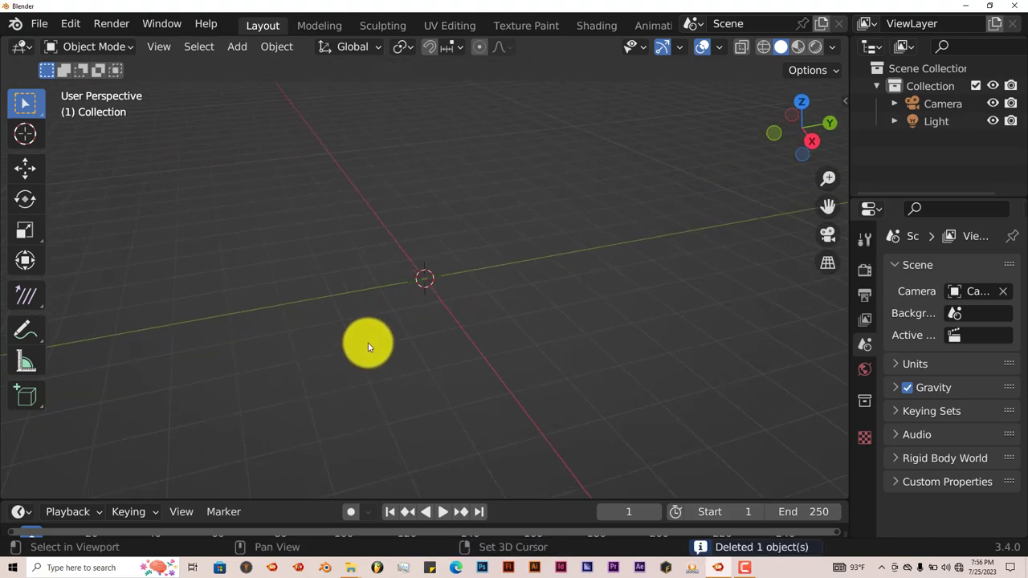
# Step: Add a UV sphere to the scene and view it from the front
pyautogui.click(236, 45)
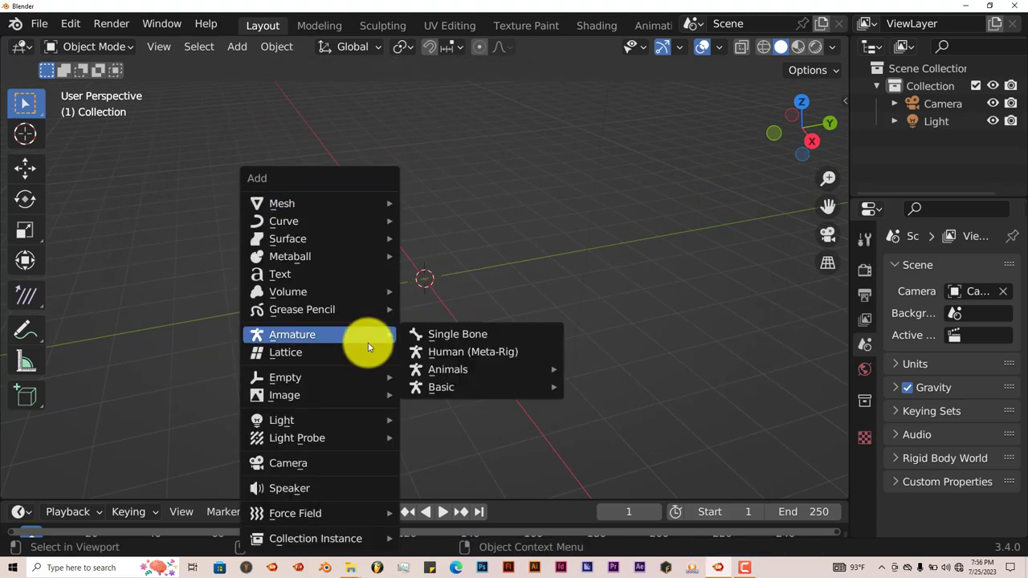
pyautogui.moveTo(330, 202)
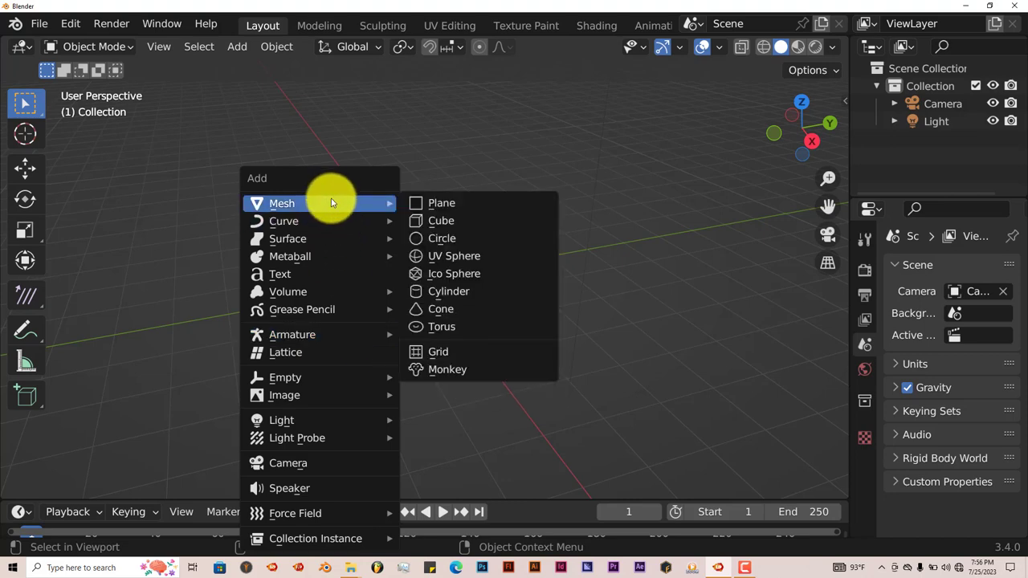
pyautogui.moveTo(453, 255)
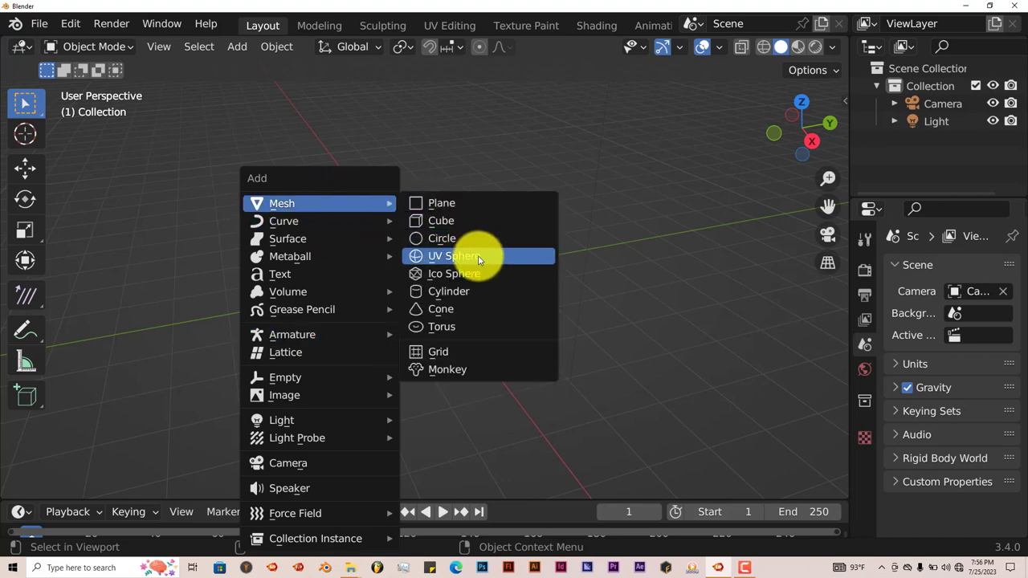
pyautogui.click(453, 256)
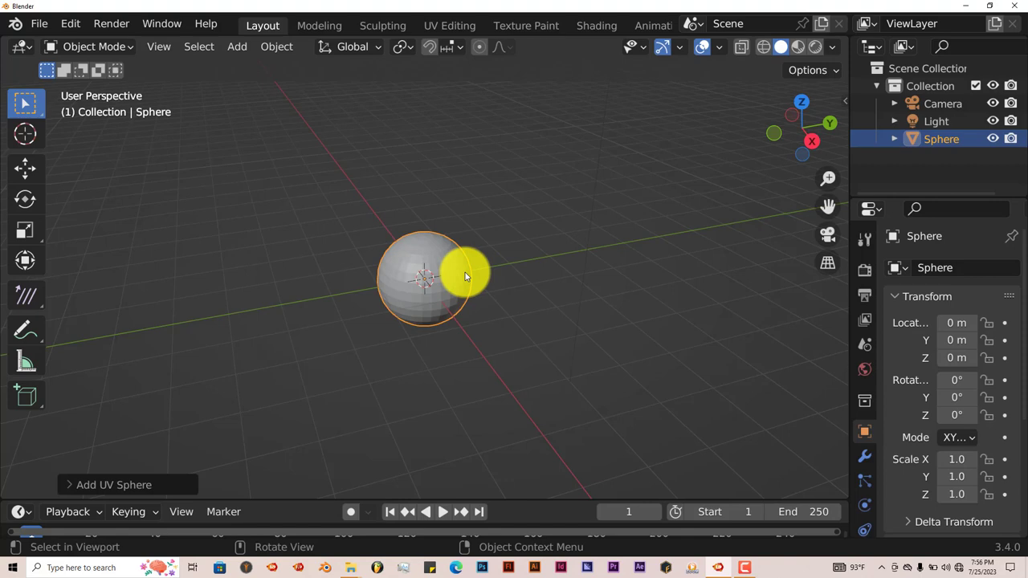
pyautogui.press('KP_1')
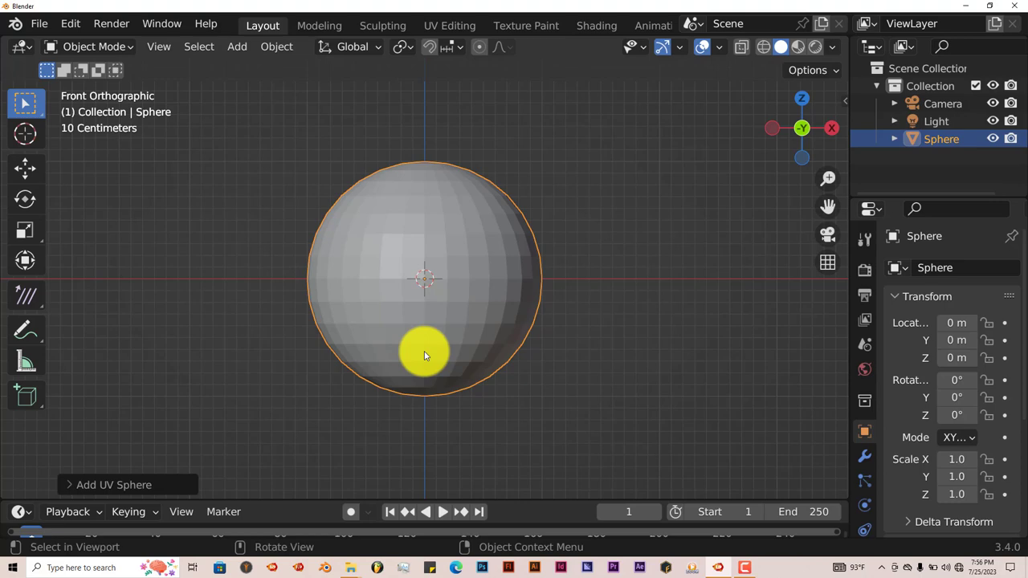
# Step: In Edit Mode with X-ray on, box-select the sphere's lower vertices and delete their faces
pyautogui.press('Tab')
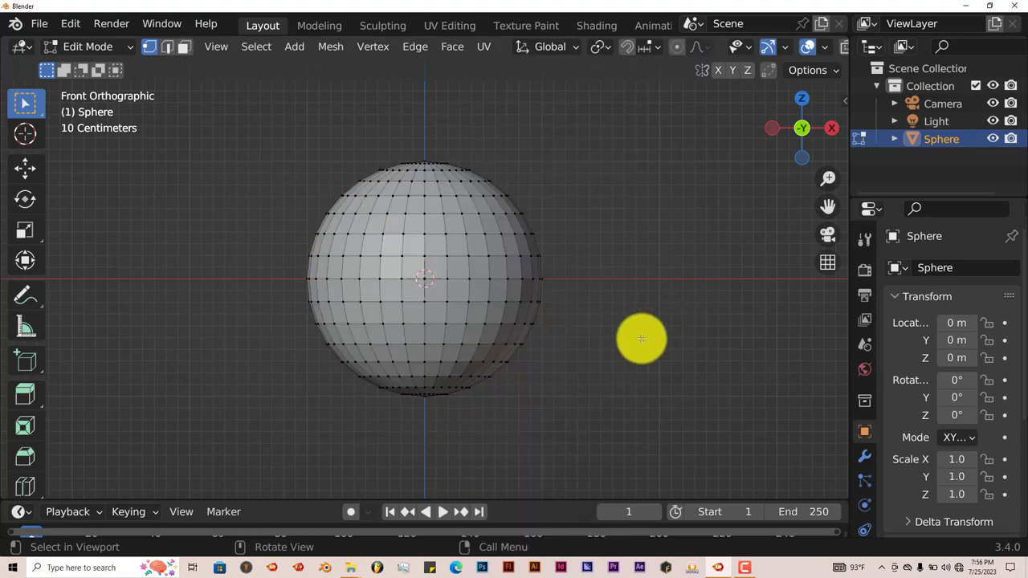
pyautogui.moveTo(611, 370)
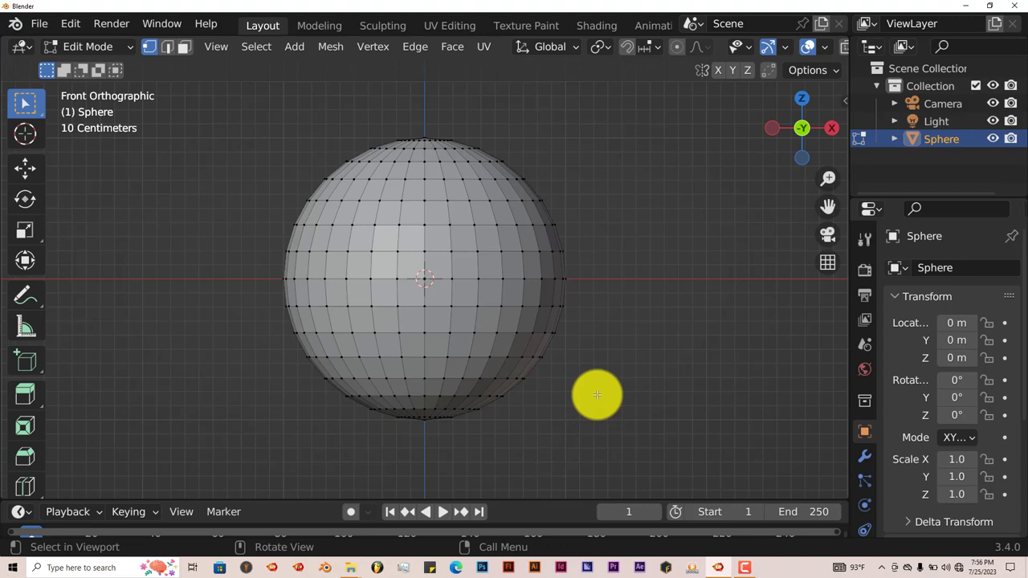
pyautogui.moveTo(594, 392)
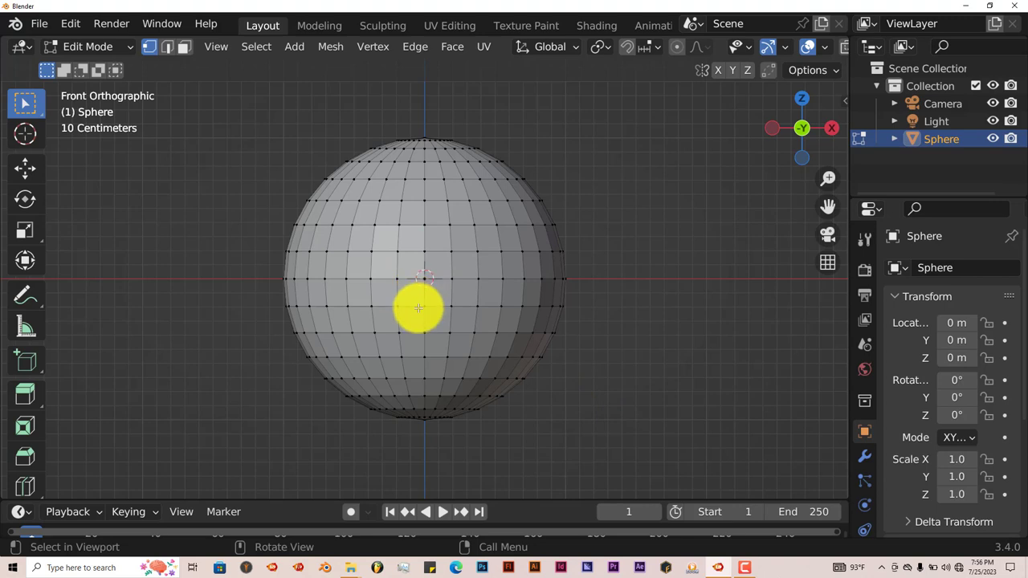
pyautogui.press('z')
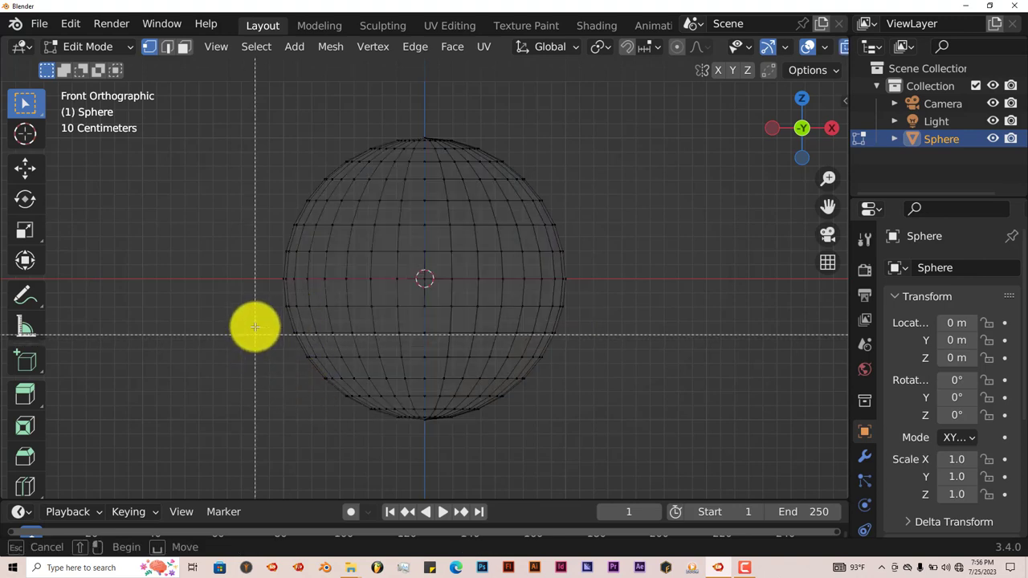
pyautogui.moveTo(255, 328); pyautogui.dragTo(593, 443)
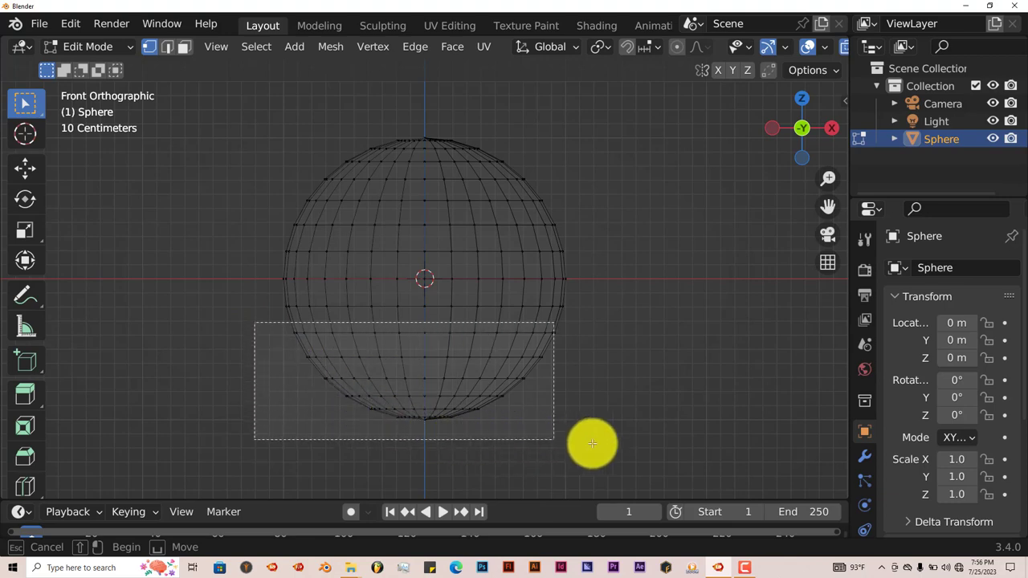
pyautogui.moveTo(593, 444); pyautogui.dragTo(392, 369)
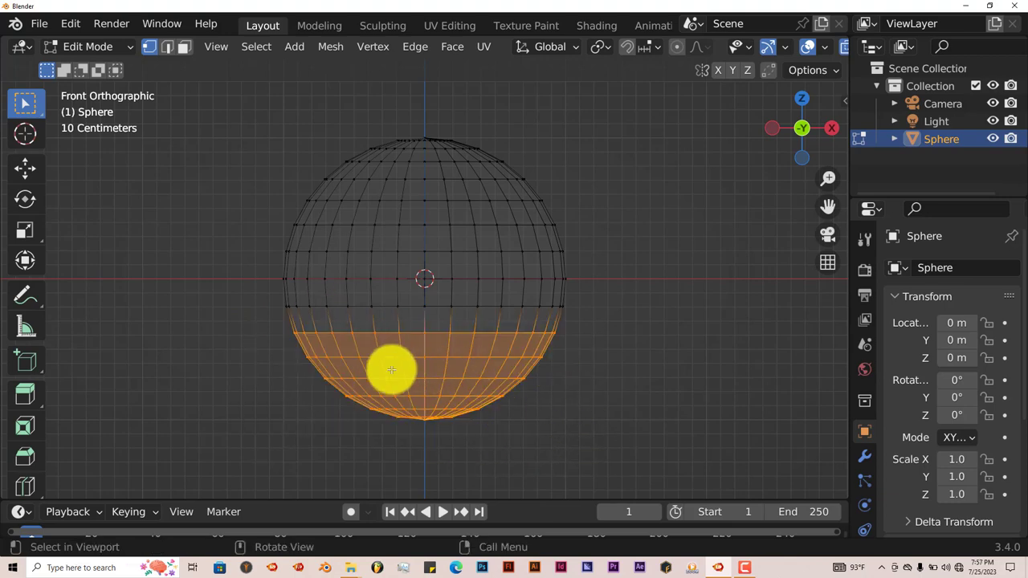
pyautogui.press('x')
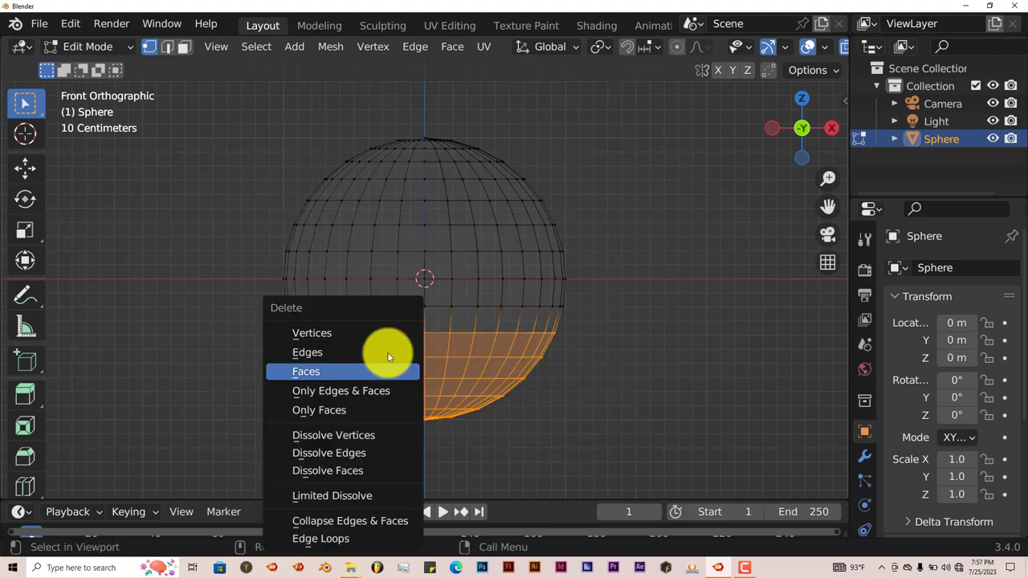
pyautogui.click(306, 371)
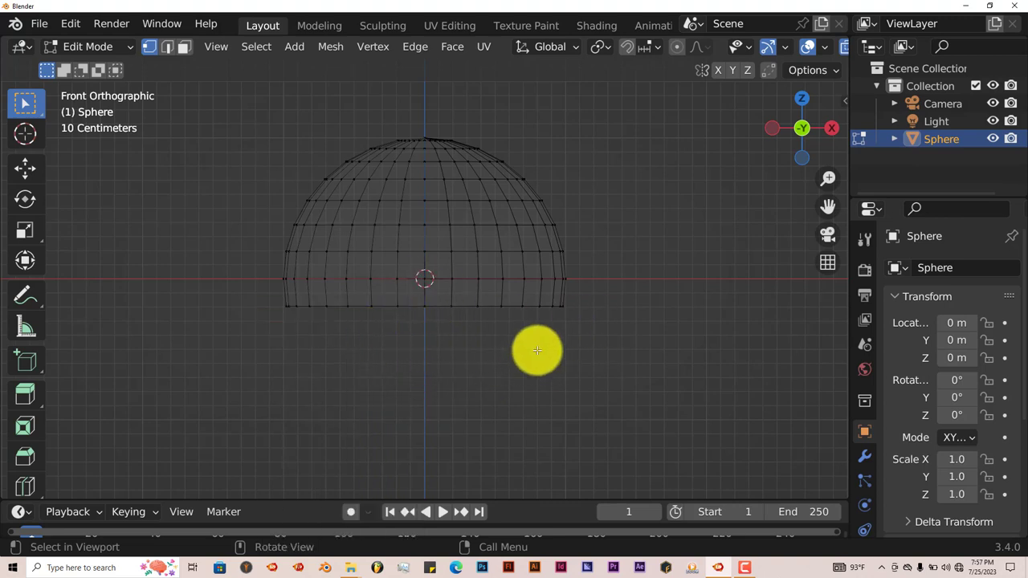
pyautogui.moveTo(444, 344)
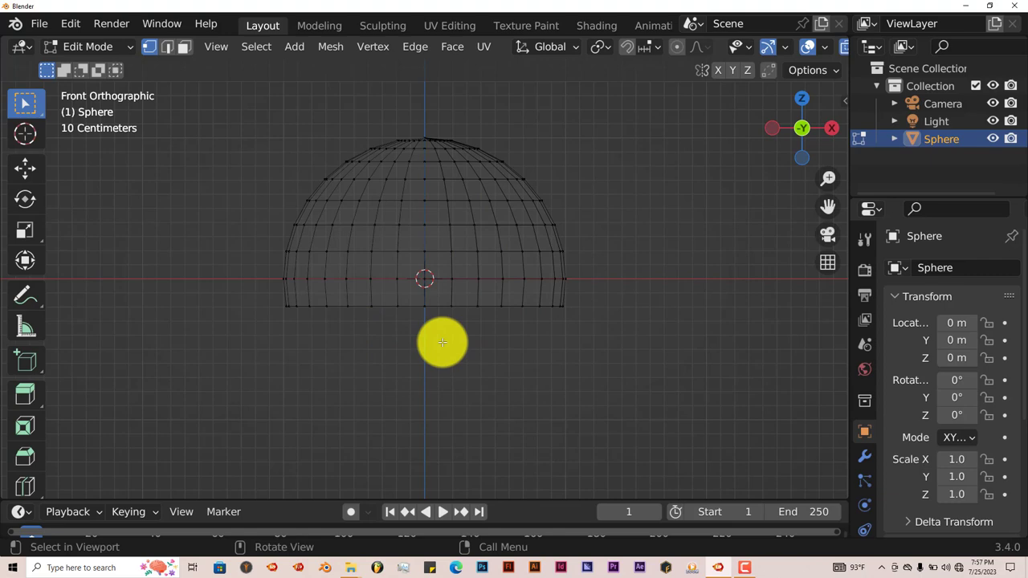
pyautogui.moveTo(613, 216)
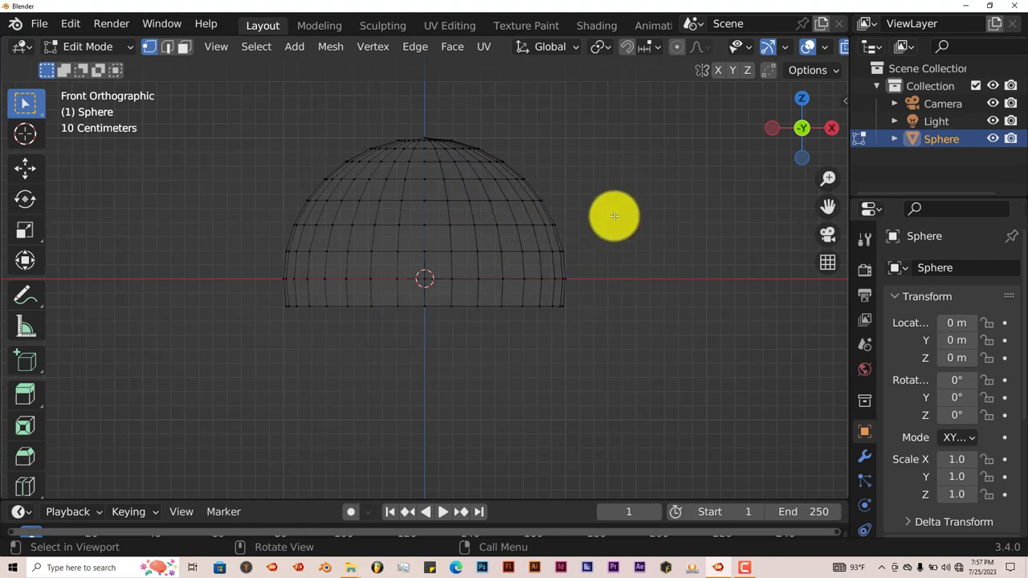
pyautogui.moveTo(598, 203)
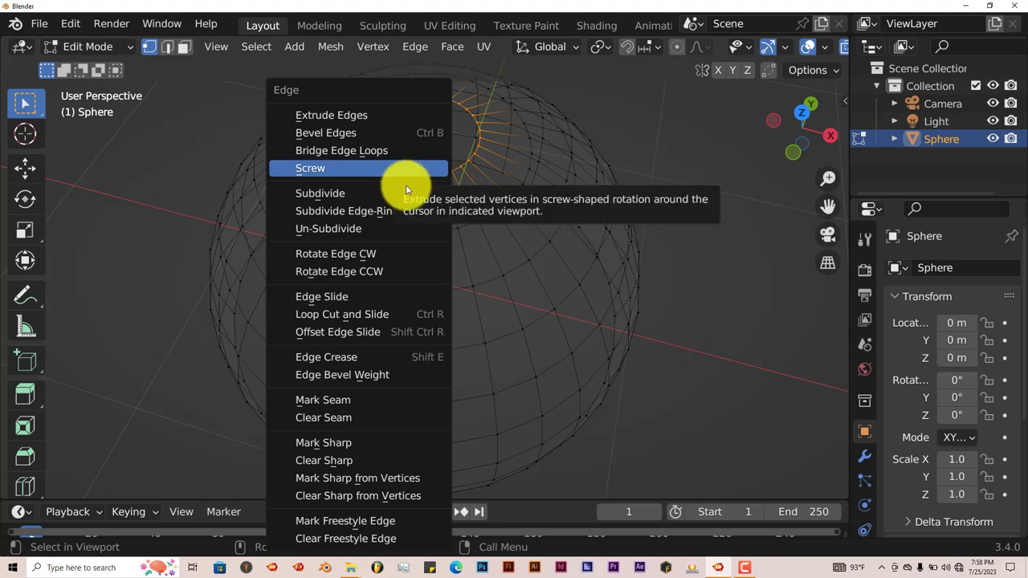
# Step: Mark the top rim edges sharp, return to Object Mode and show the shell in Solid shading
pyautogui.click(323, 443)
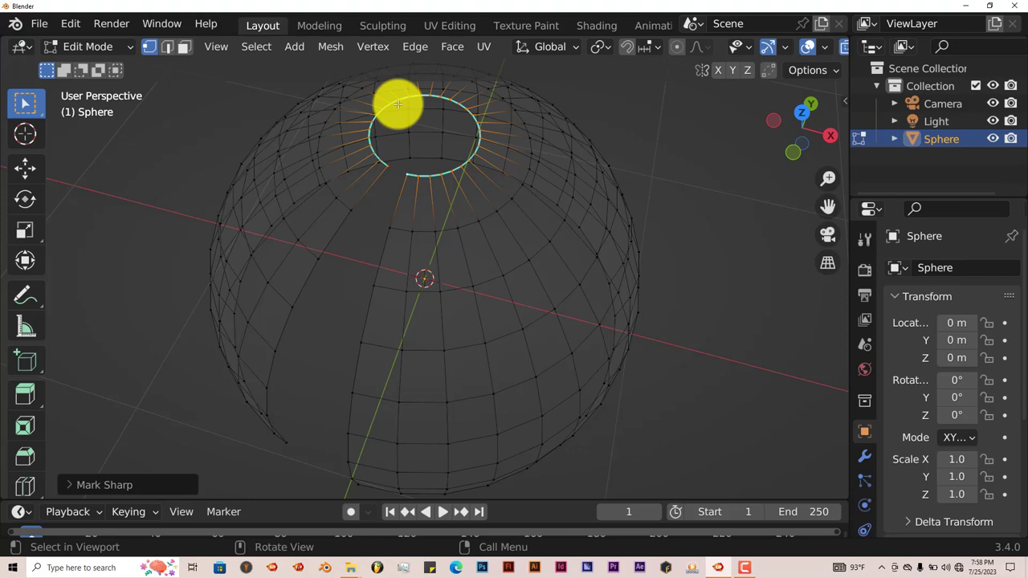
pyautogui.moveTo(424, 233)
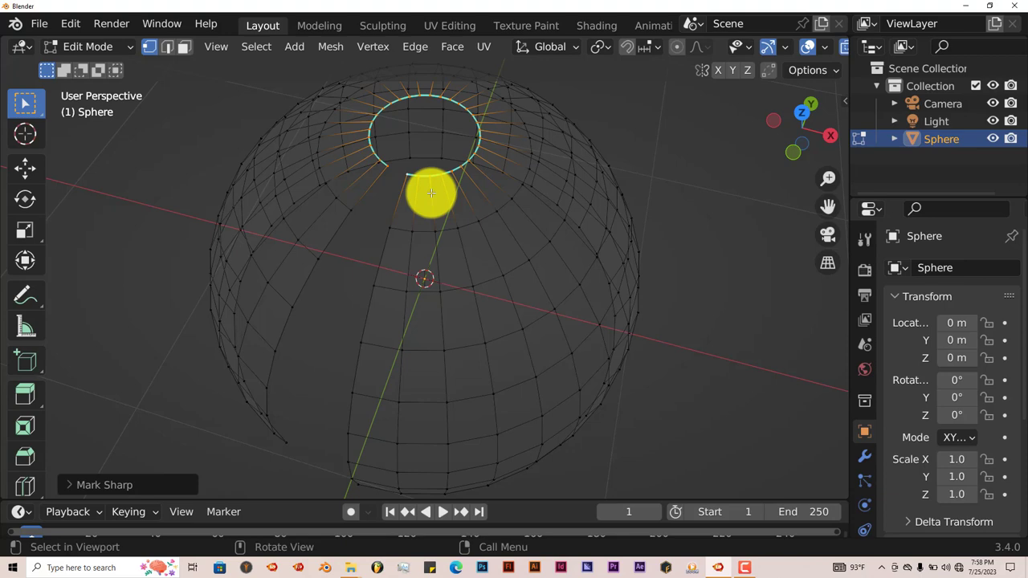
pyautogui.press('Tab')
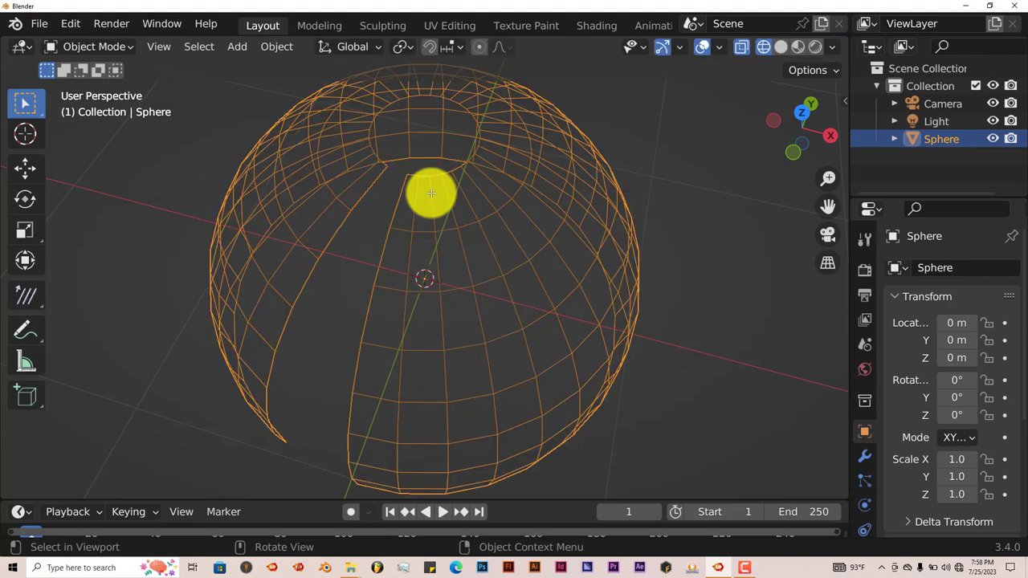
pyautogui.press('z')
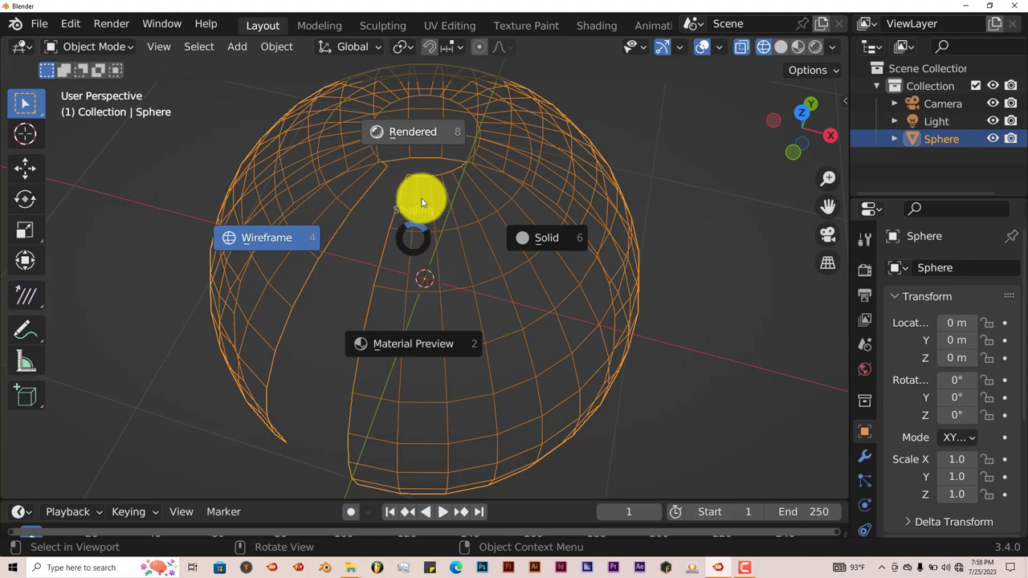
pyautogui.click(546, 237)
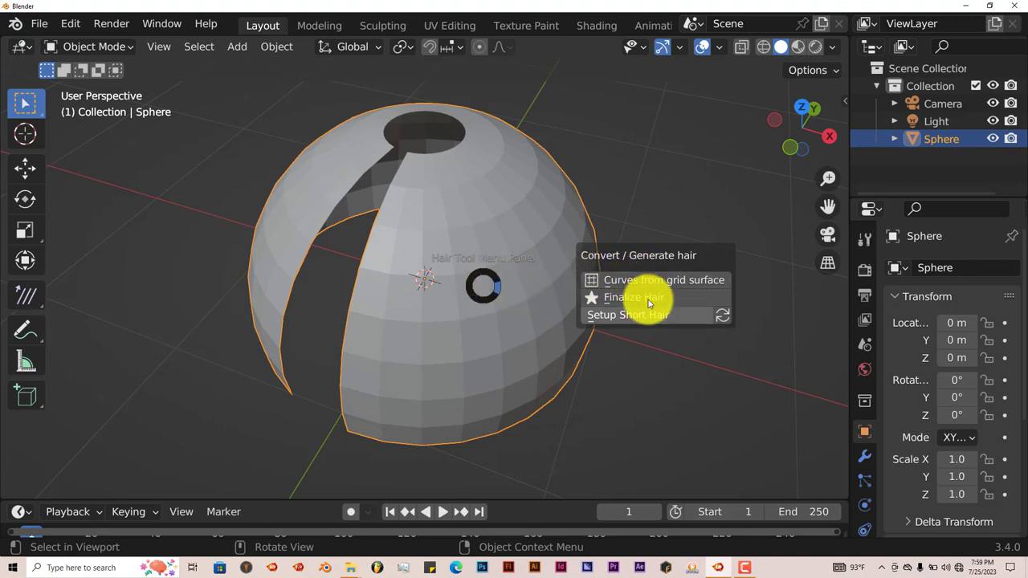
pyautogui.moveTo(643, 313)
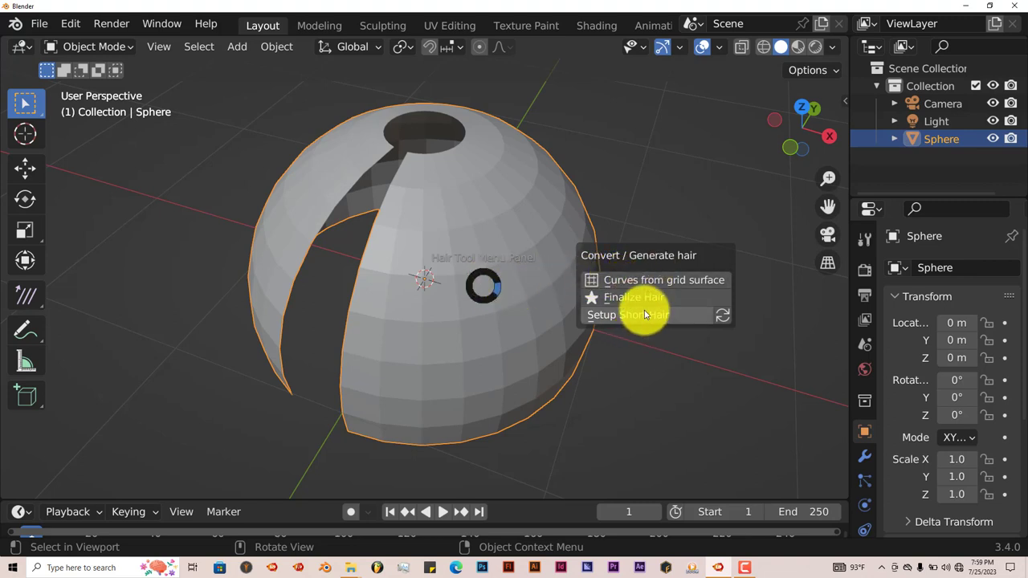
# Step: Generate Hair Tool curves from the sphere's grid surface and show them with rendered shading
pyautogui.click(664, 279)
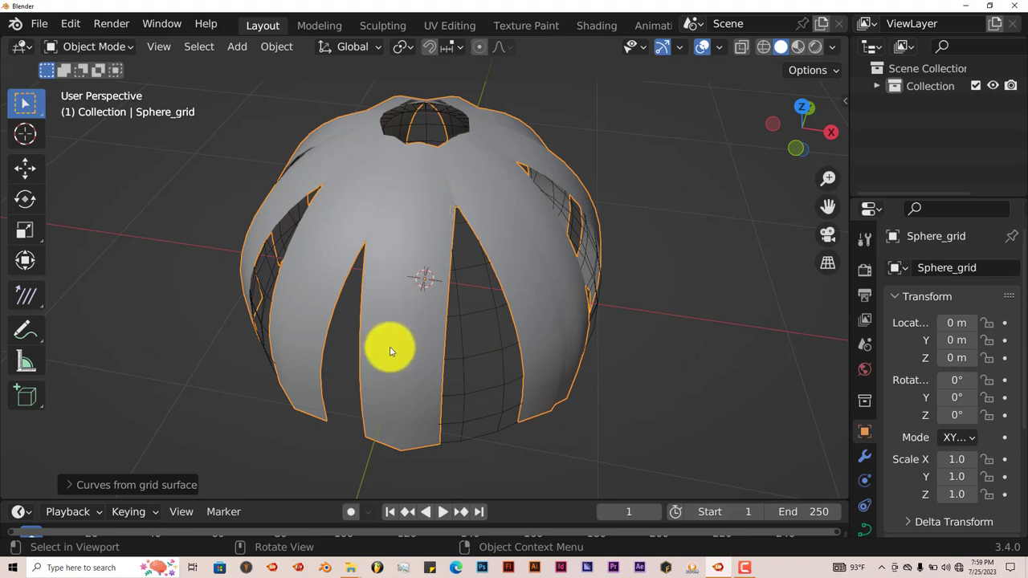
pyautogui.moveTo(639, 251)
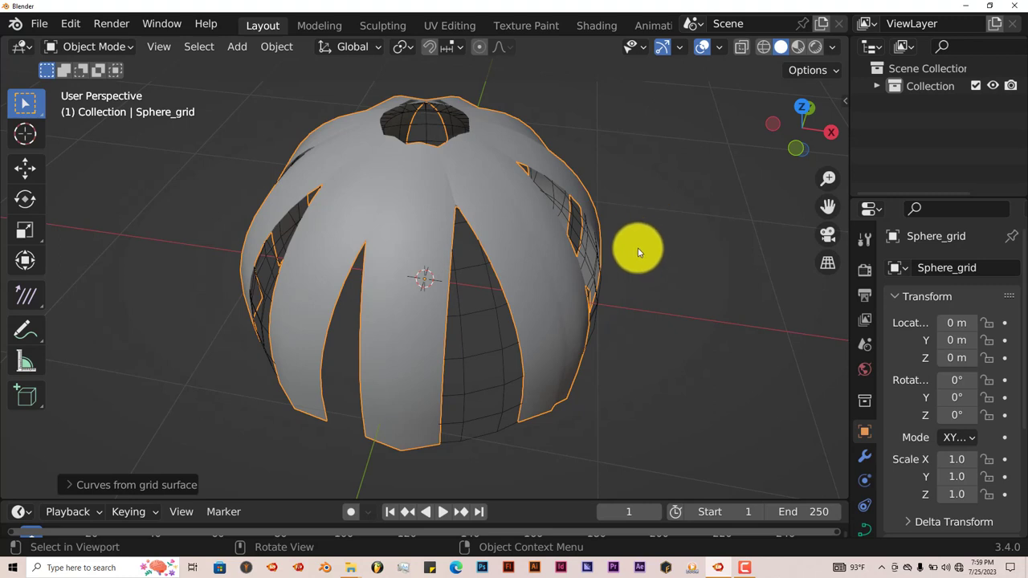
pyautogui.moveTo(813, 46)
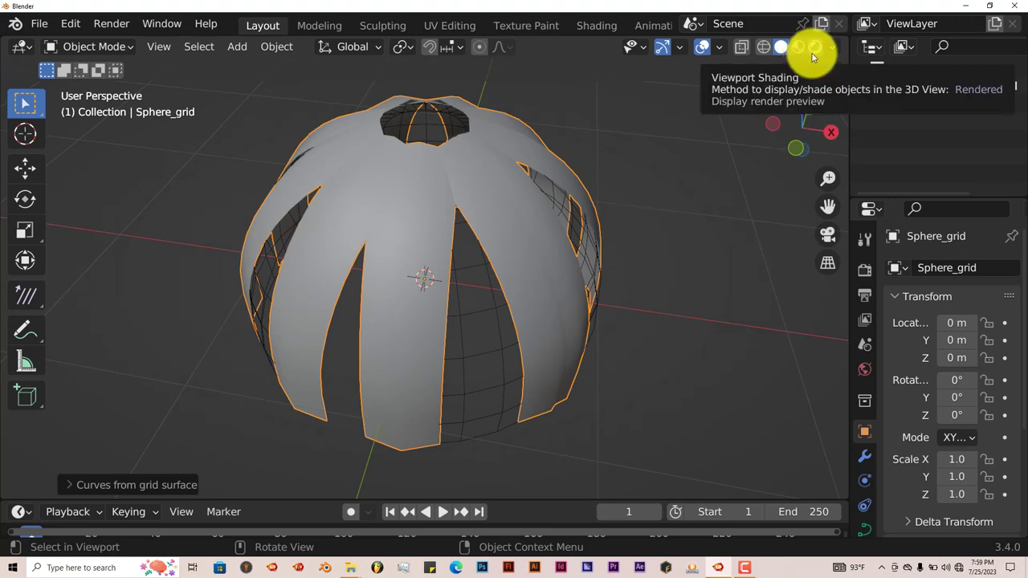
pyautogui.moveTo(816, 50)
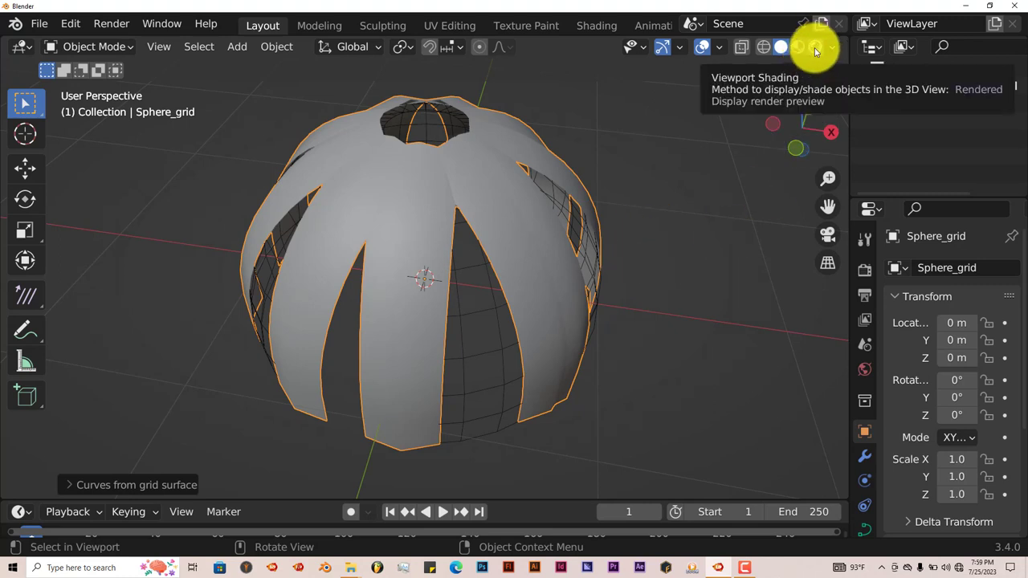
pyautogui.click(813, 47)
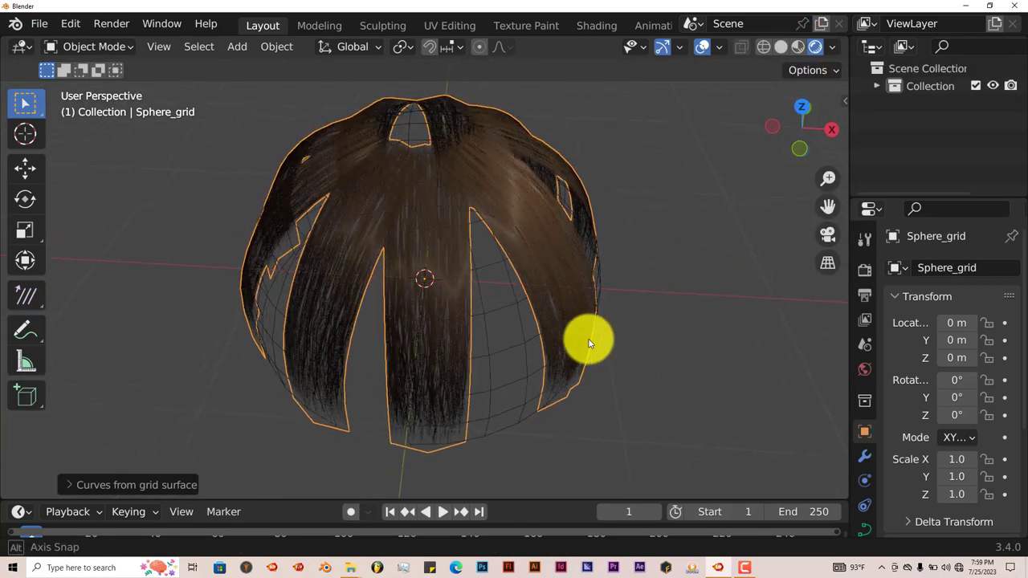
# Step: Orbit around the sphere to inspect the denser 59-strand, 20-point hair coverage
pyautogui.moveTo(591, 344); pyautogui.dragTo(559, 233)
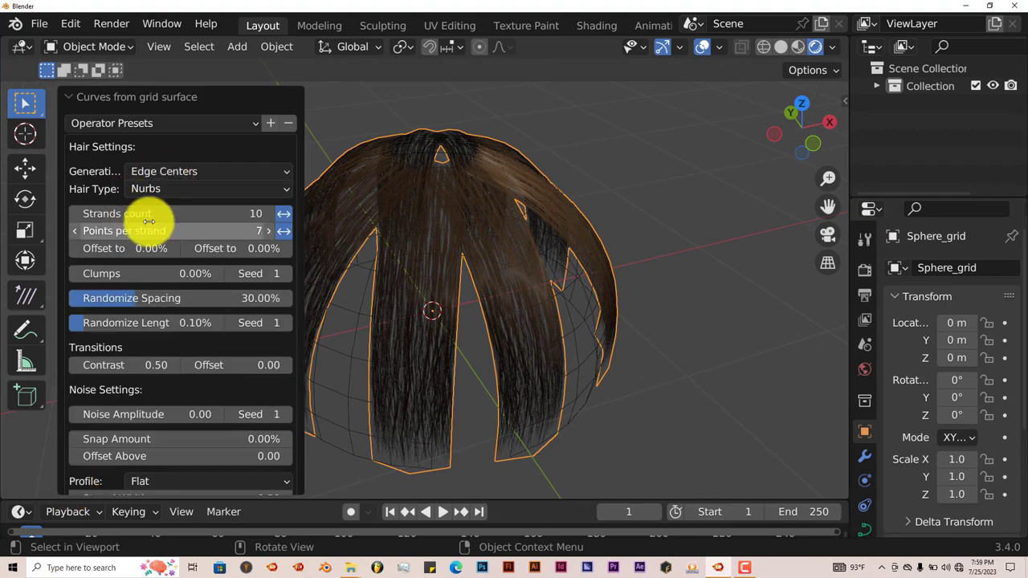
pyautogui.moveTo(153, 429)
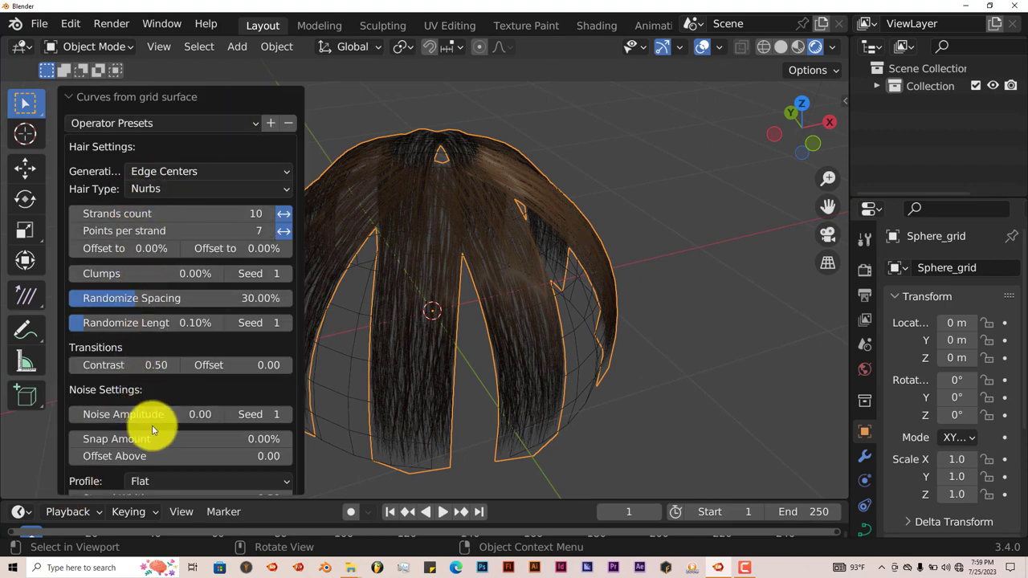
pyautogui.moveTo(129, 177)
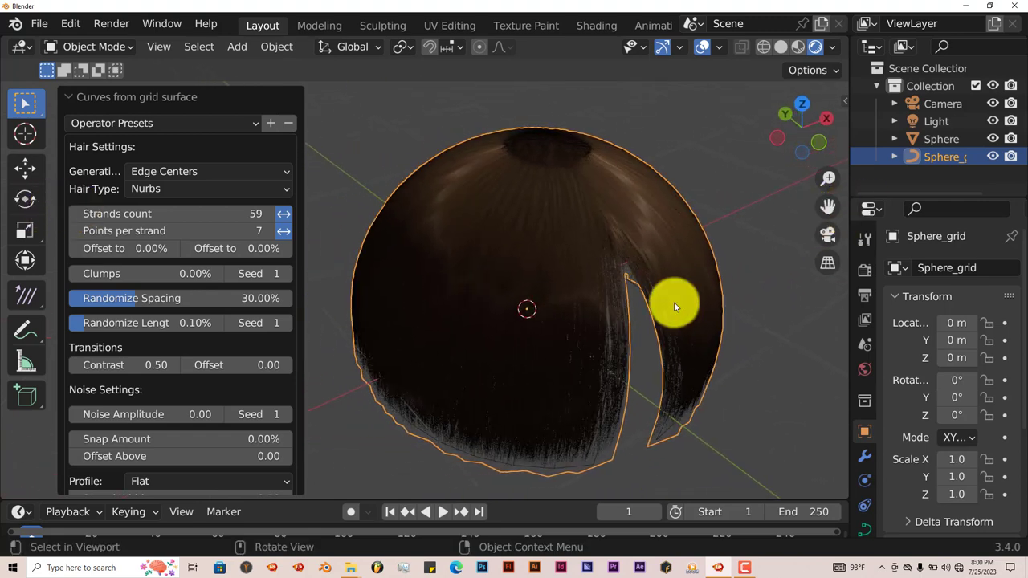
pyautogui.moveTo(675, 305); pyautogui.dragTo(501, 297)
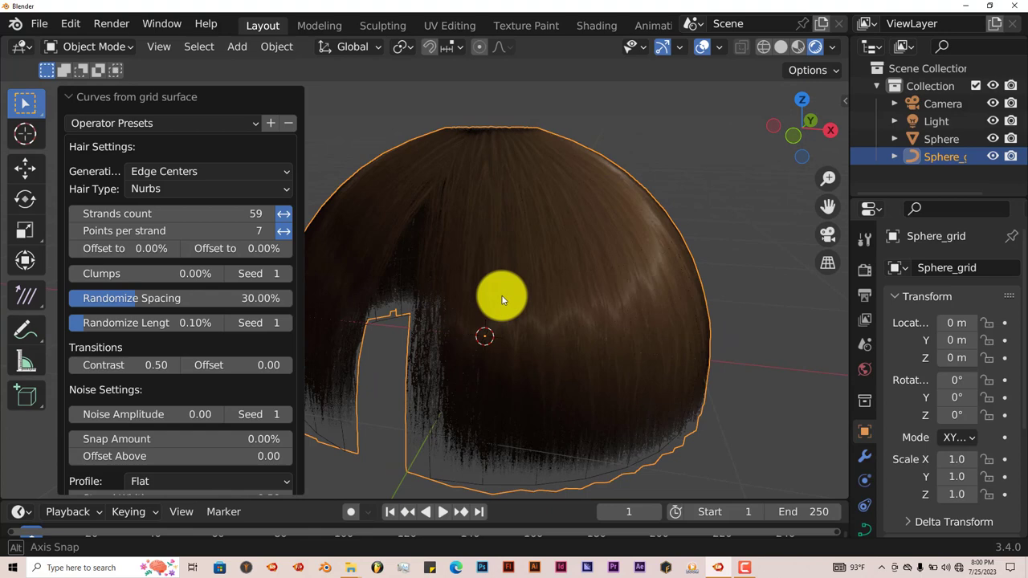
pyautogui.moveTo(501, 302); pyautogui.dragTo(517, 366)
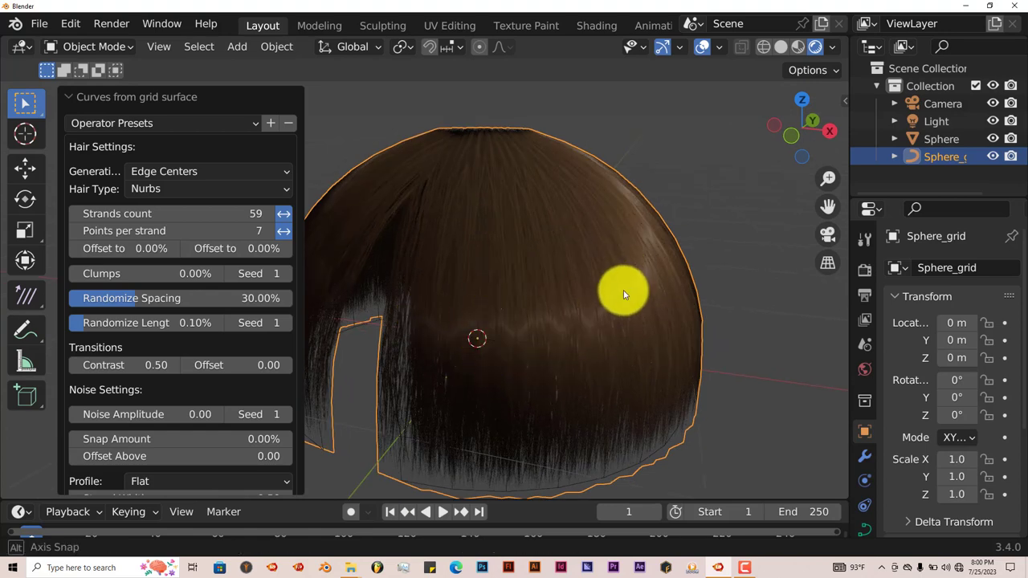
pyautogui.moveTo(625, 296); pyautogui.dragTo(545, 280)
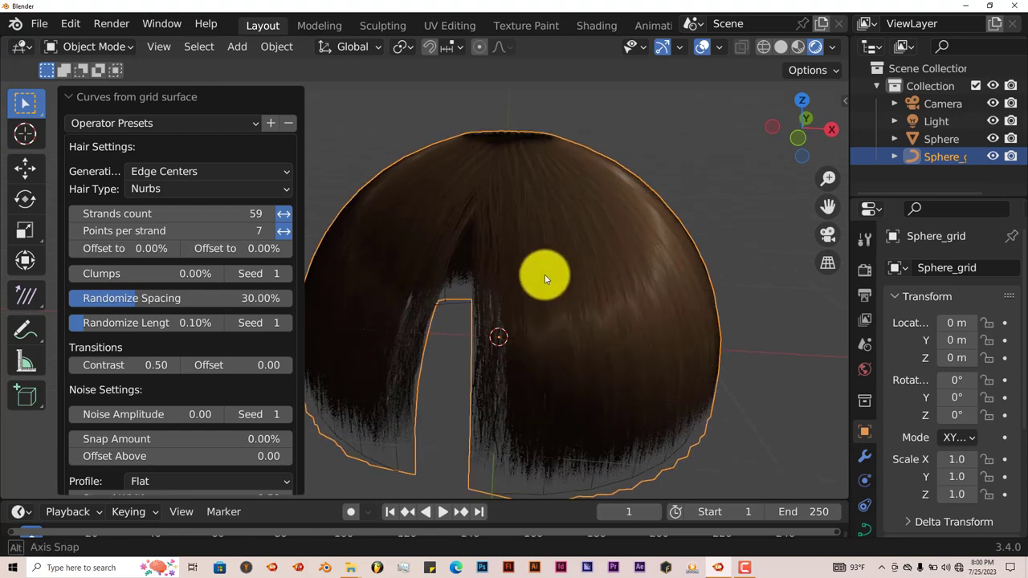
pyautogui.moveTo(546, 276); pyautogui.dragTo(521, 273)
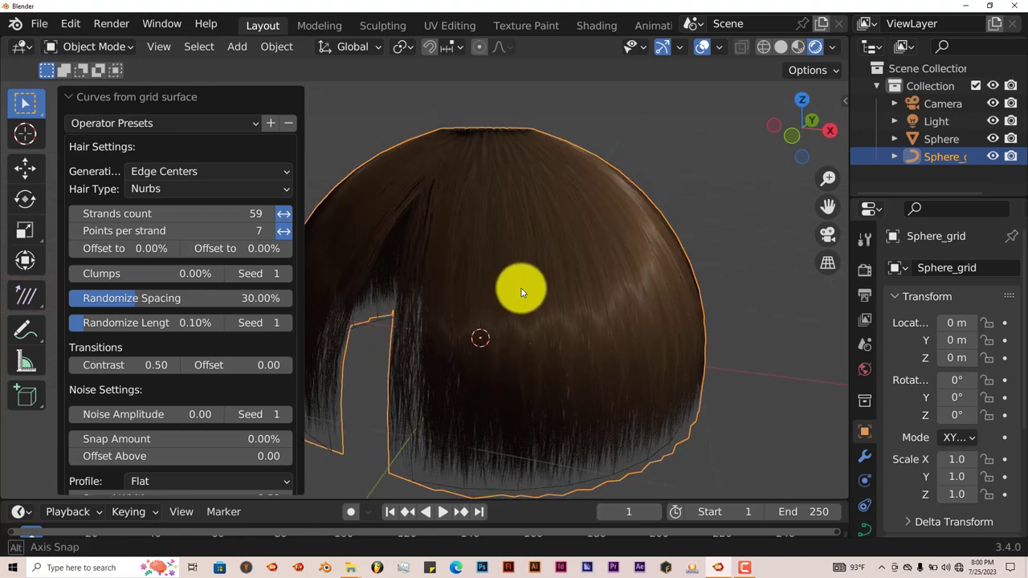
pyautogui.moveTo(523, 290); pyautogui.dragTo(530, 335)
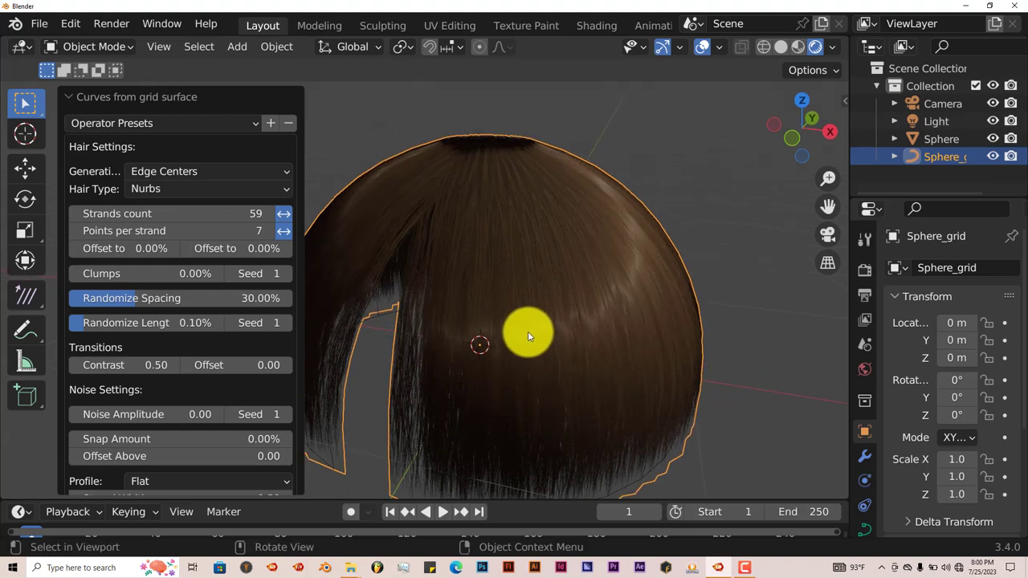
pyautogui.moveTo(529, 336); pyautogui.dragTo(527, 312)
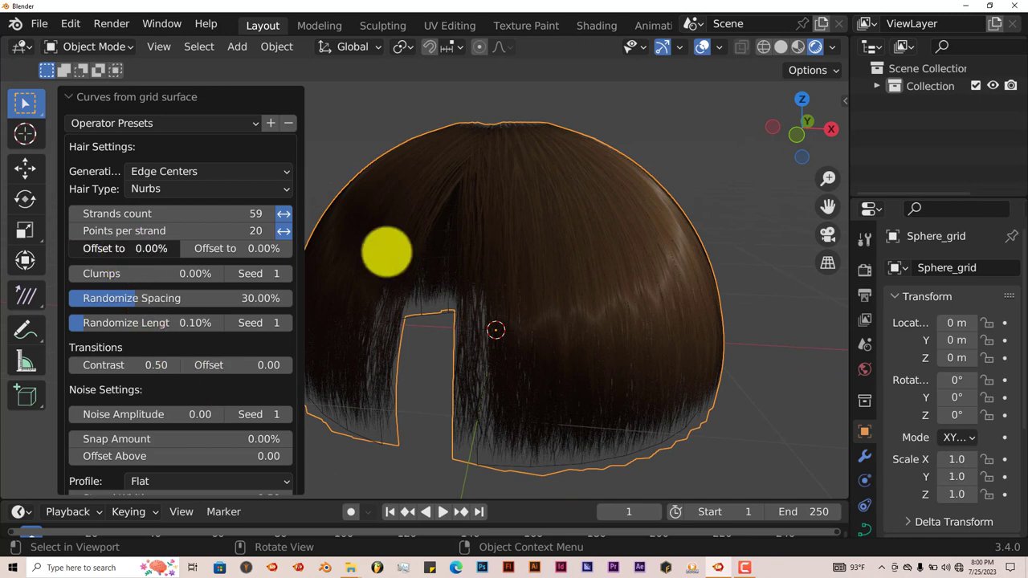
# Step: Set Clumps 0.29%, falloff -0.59, Randomize Spacing 58.16% and Length 0.79% for a ragged fringe
pyautogui.moveTo(121, 247); pyautogui.dragTo(534, 474)
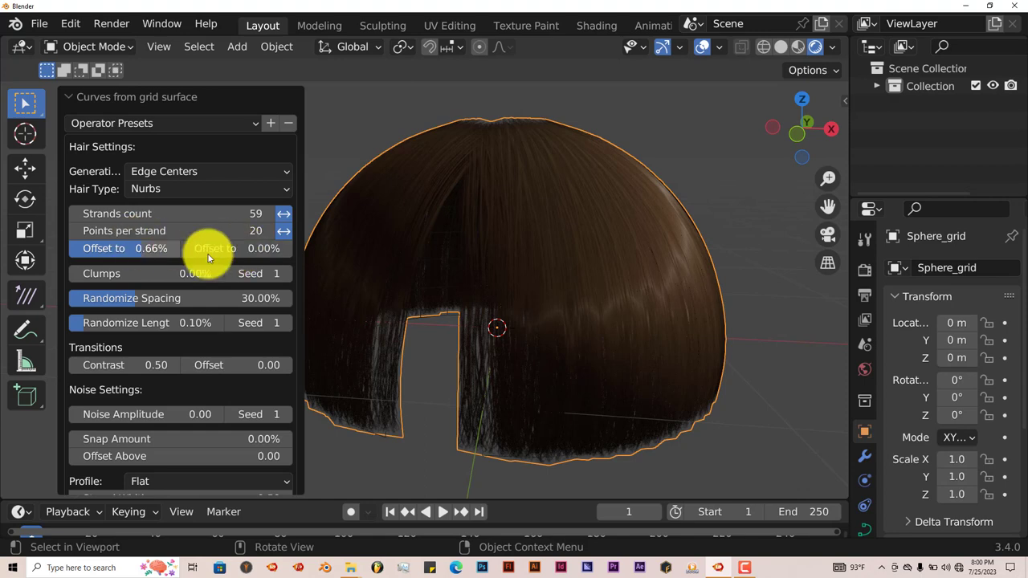
pyautogui.moveTo(125, 248)
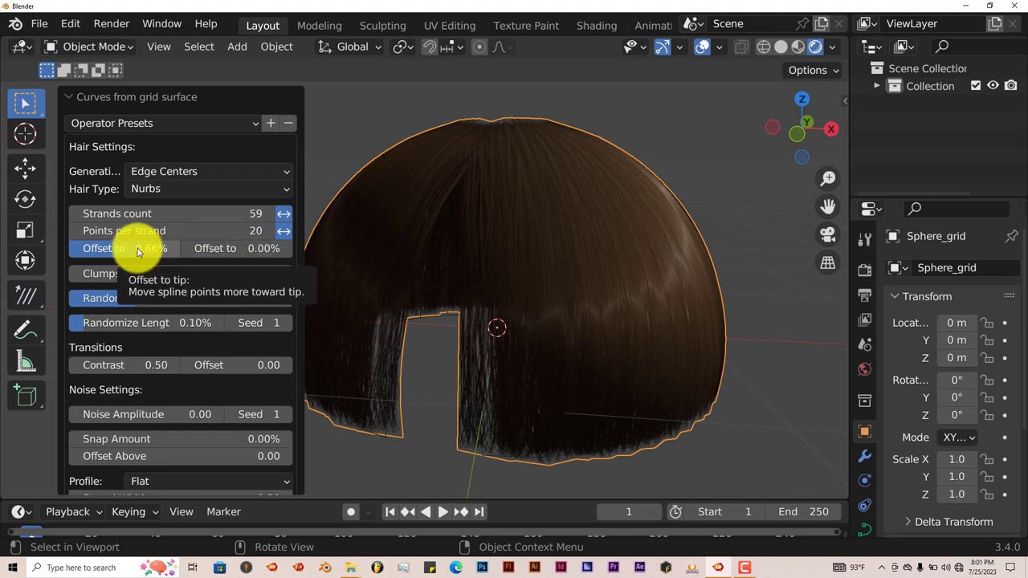
pyautogui.moveTo(215, 247)
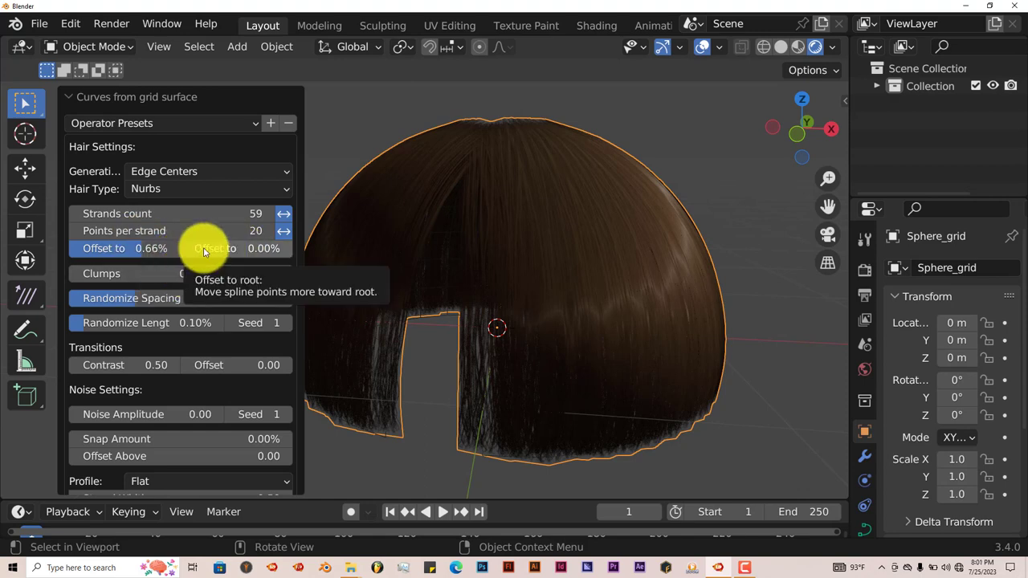
pyautogui.moveTo(376, 279)
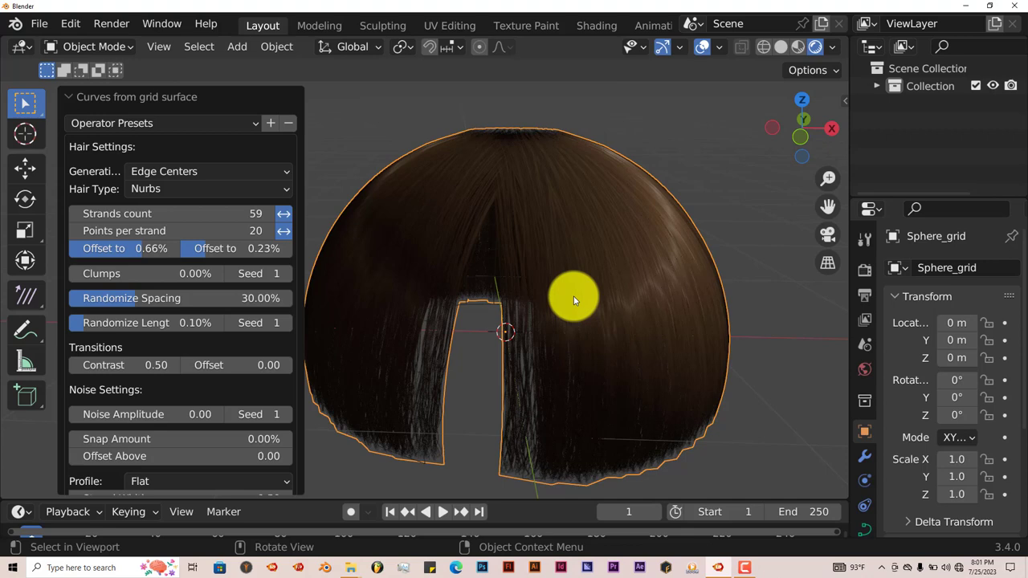
pyautogui.moveTo(578, 311)
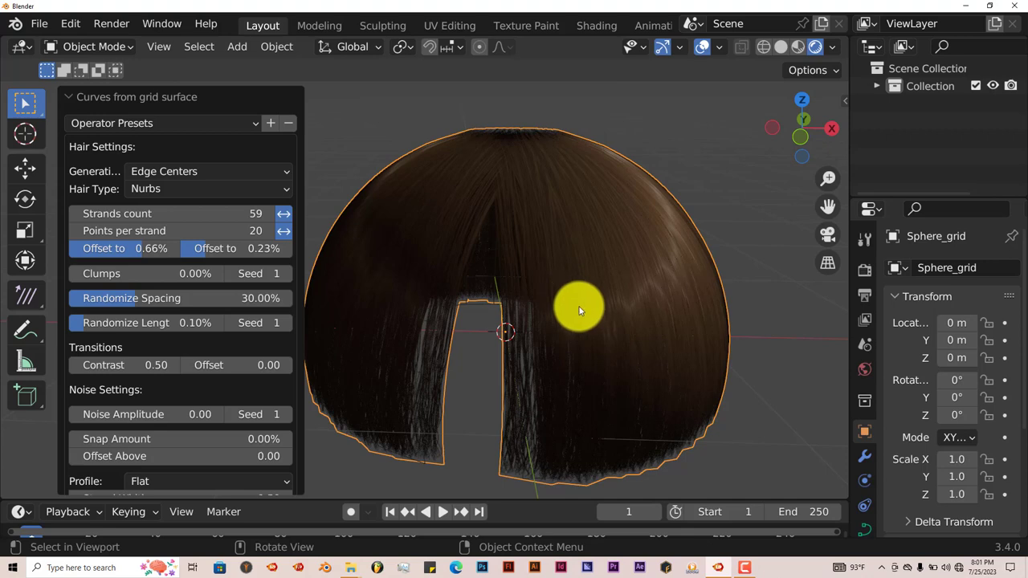
pyautogui.moveTo(577, 329)
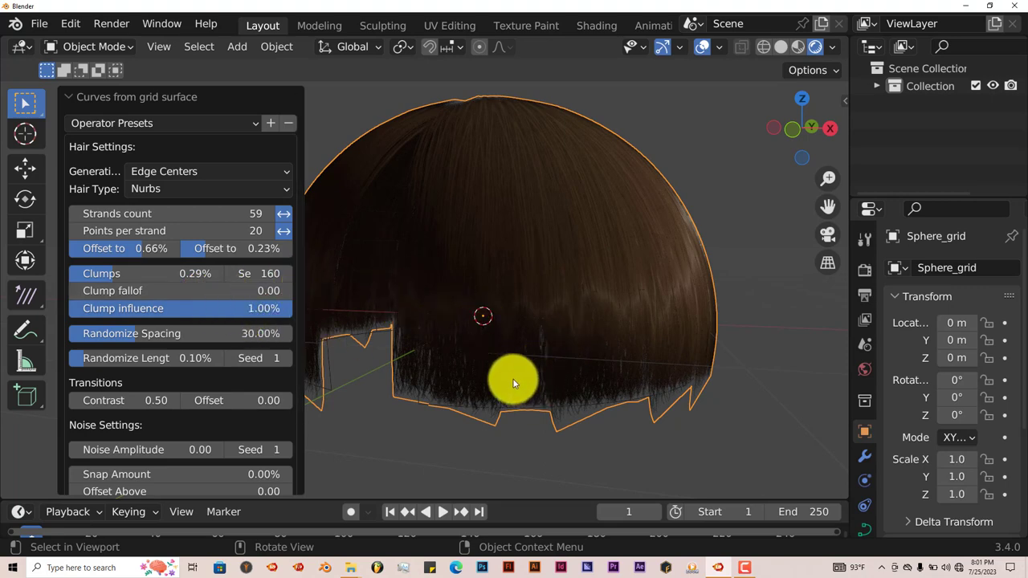
pyautogui.moveTo(480, 338)
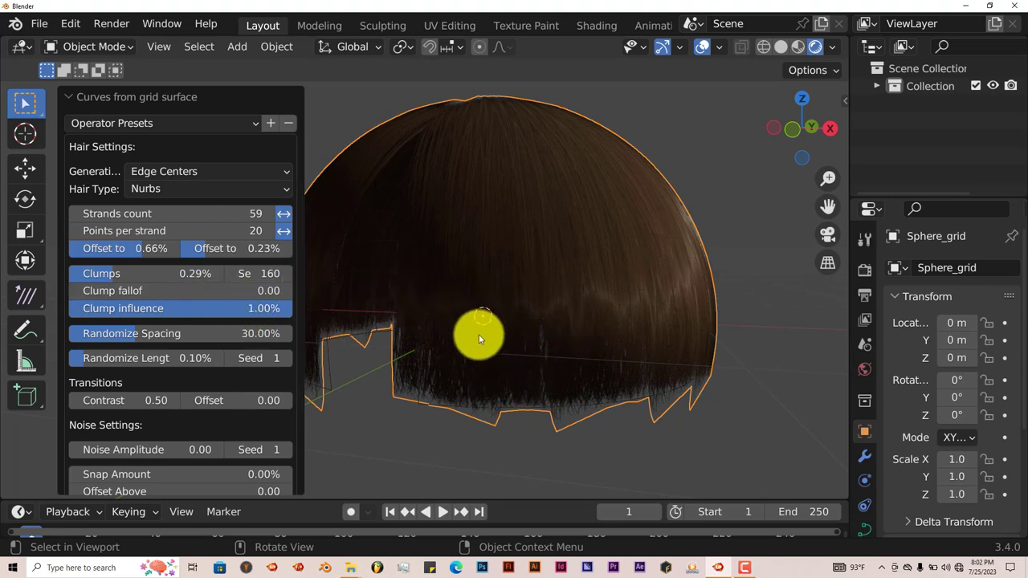
pyautogui.moveTo(517, 370)
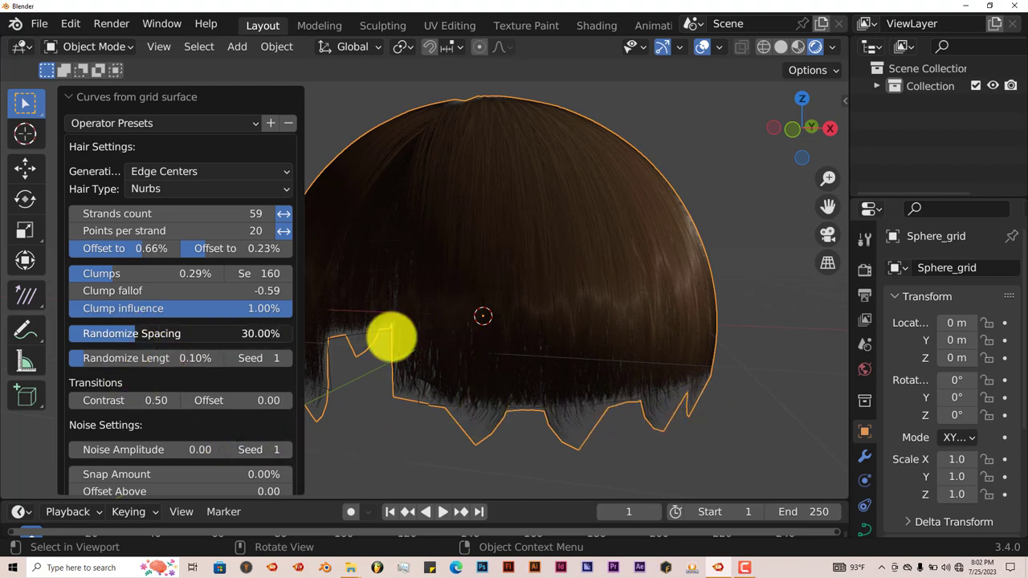
pyautogui.moveTo(393, 332); pyautogui.dragTo(417, 350)
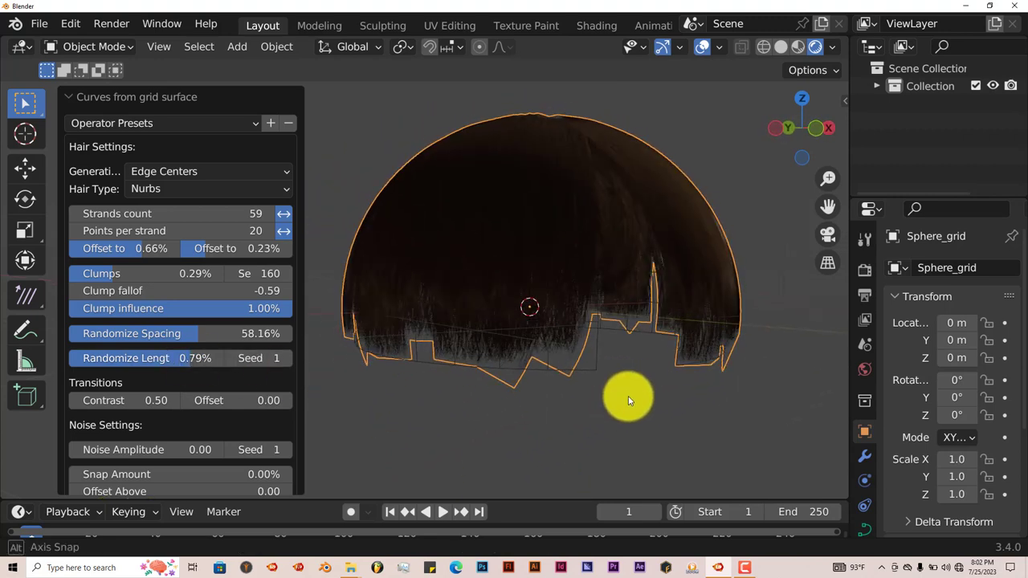
pyautogui.moveTo(630, 400); pyautogui.dragTo(517, 387)
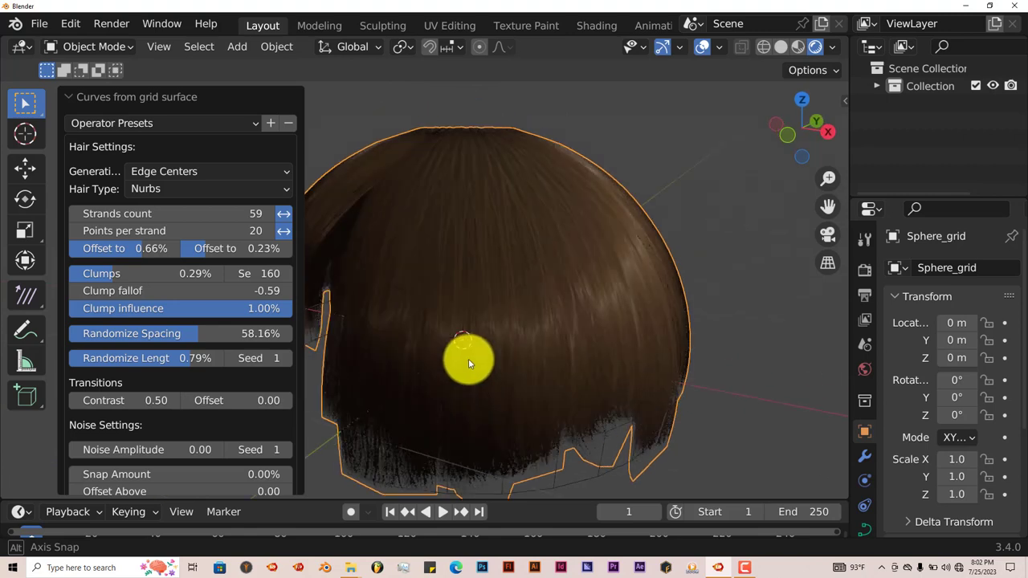
pyautogui.moveTo(470, 362); pyautogui.dragTo(402, 426)
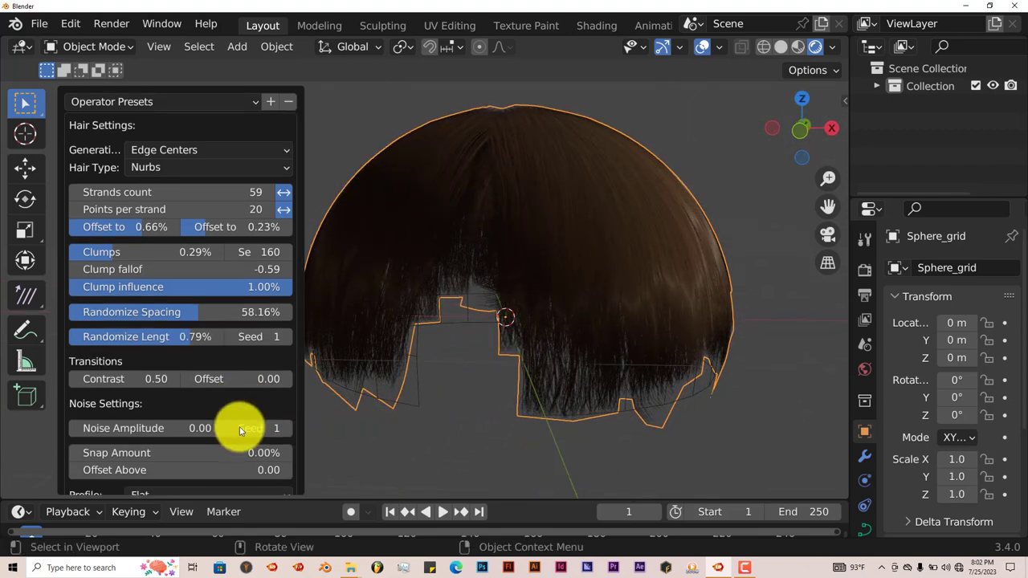
# Step: Switch the hair strands from a flat to a round profile for a fuller cap
pyautogui.scroll(-3)
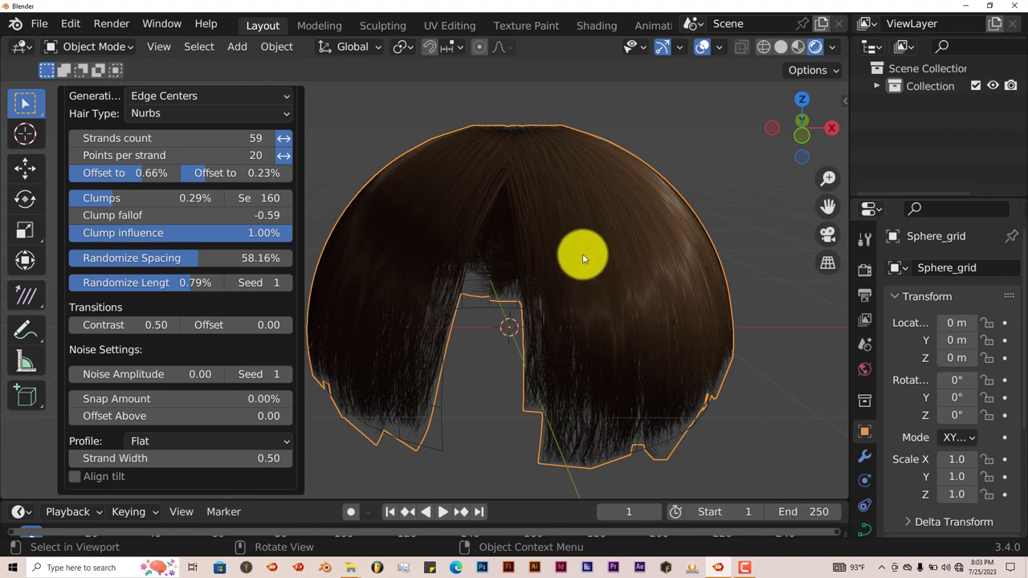
pyautogui.moveTo(228, 440)
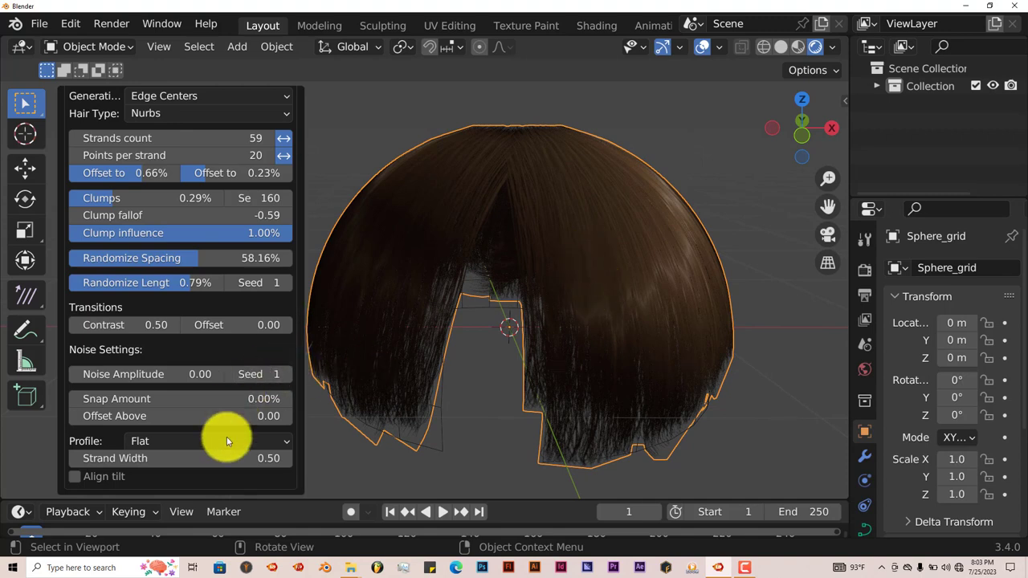
pyautogui.click(207, 440)
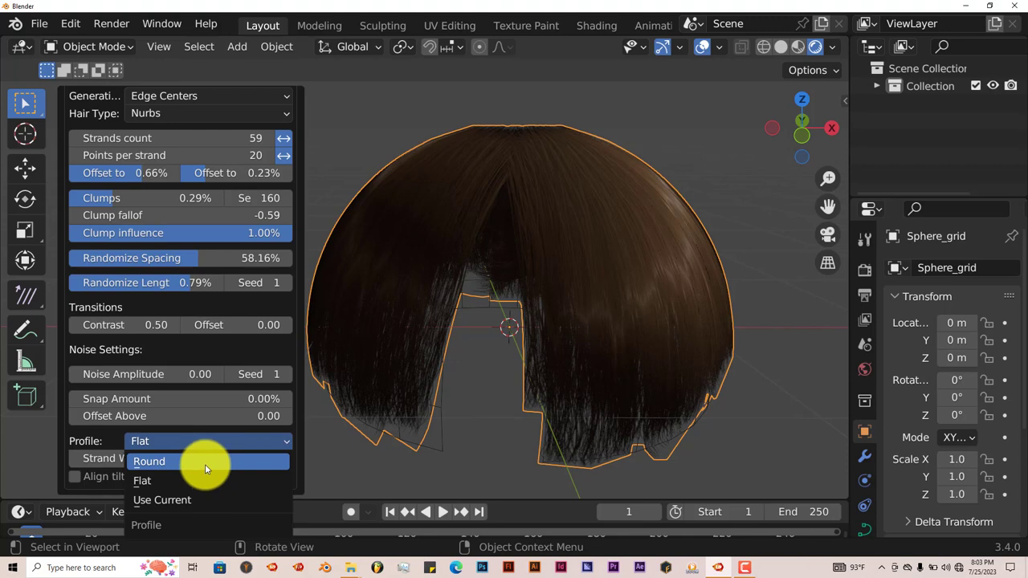
pyautogui.moveTo(228, 466)
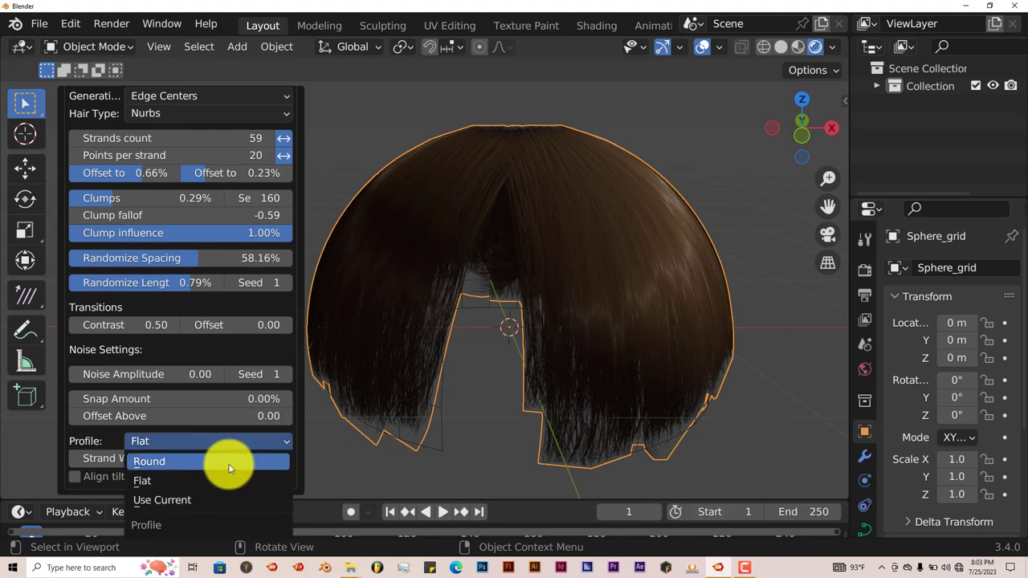
pyautogui.click(148, 461)
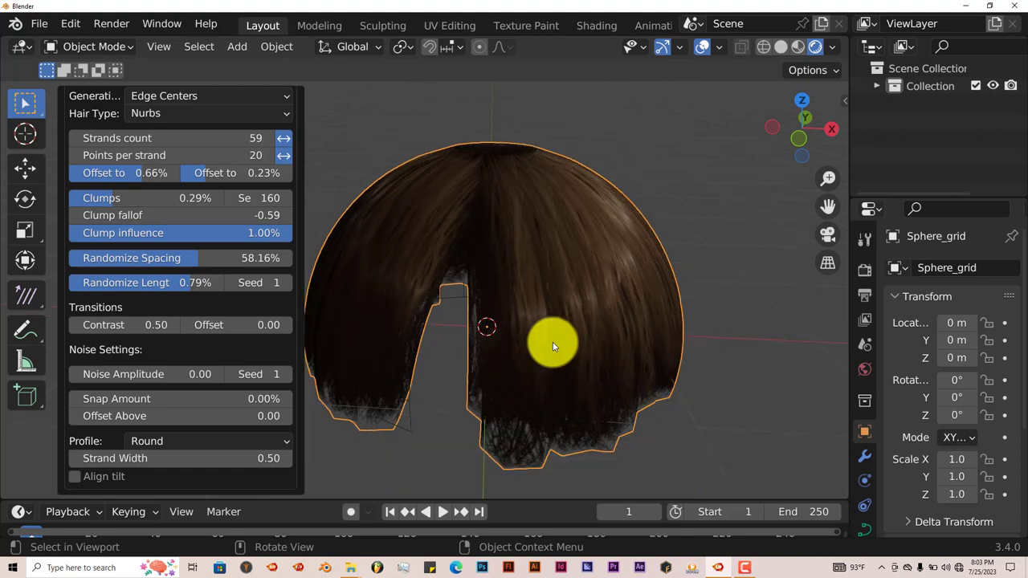
pyautogui.moveTo(490, 335)
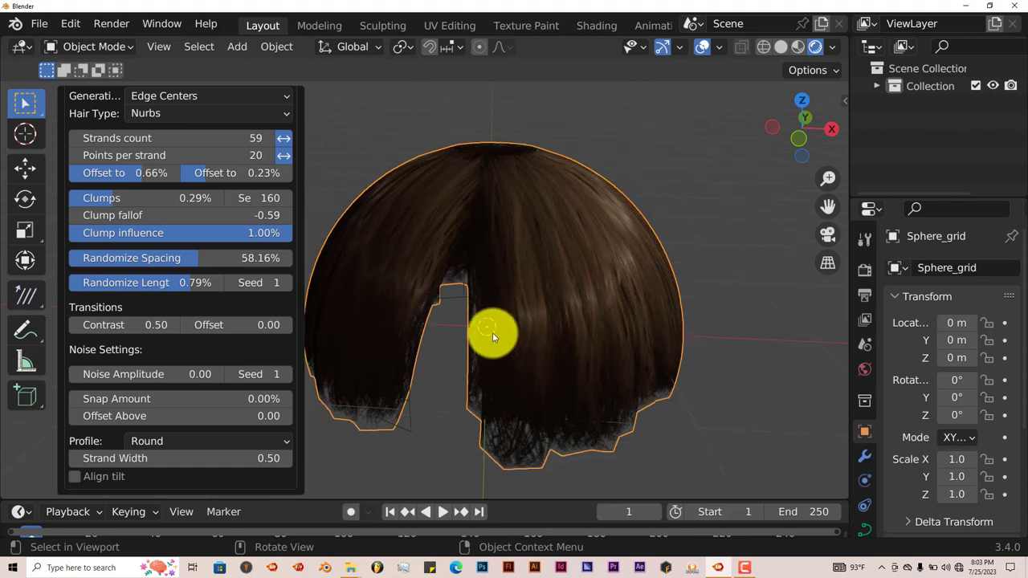
pyautogui.moveTo(338, 199)
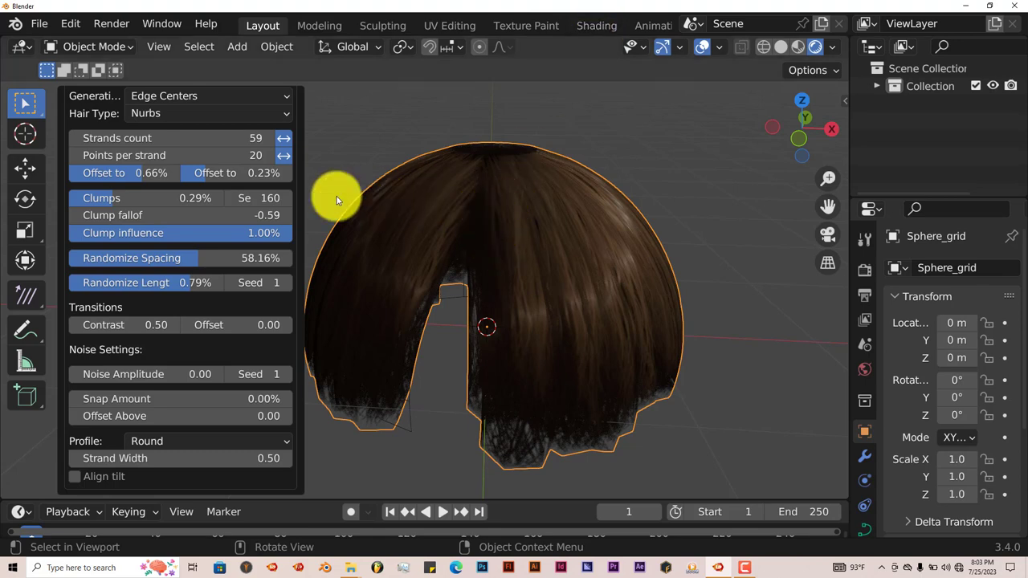
# Step: Recolour HairShaderMain and its ColorRamp stop to deep purple in the Shading workspace
pyautogui.click(596, 25)
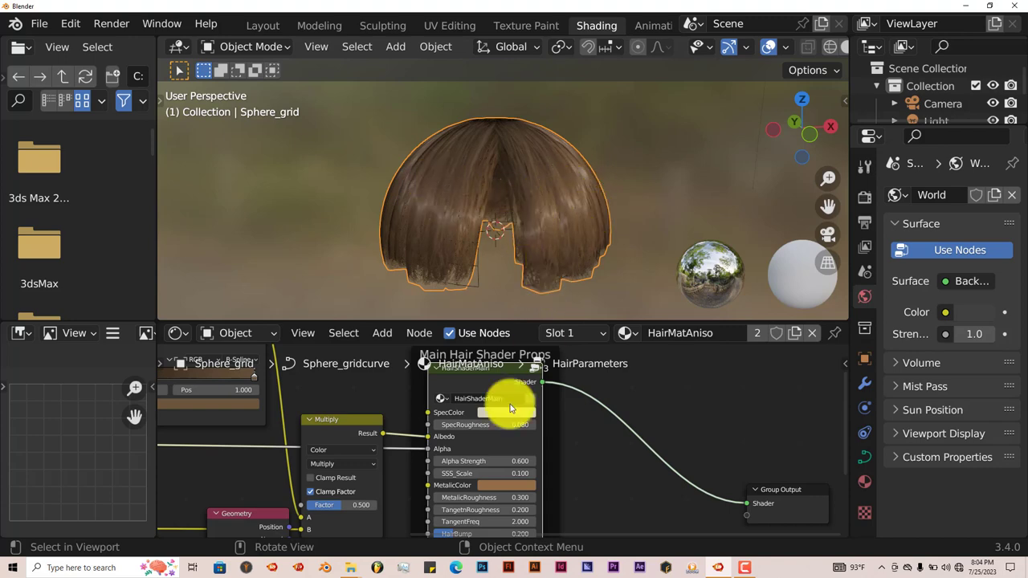
pyautogui.click(502, 411)
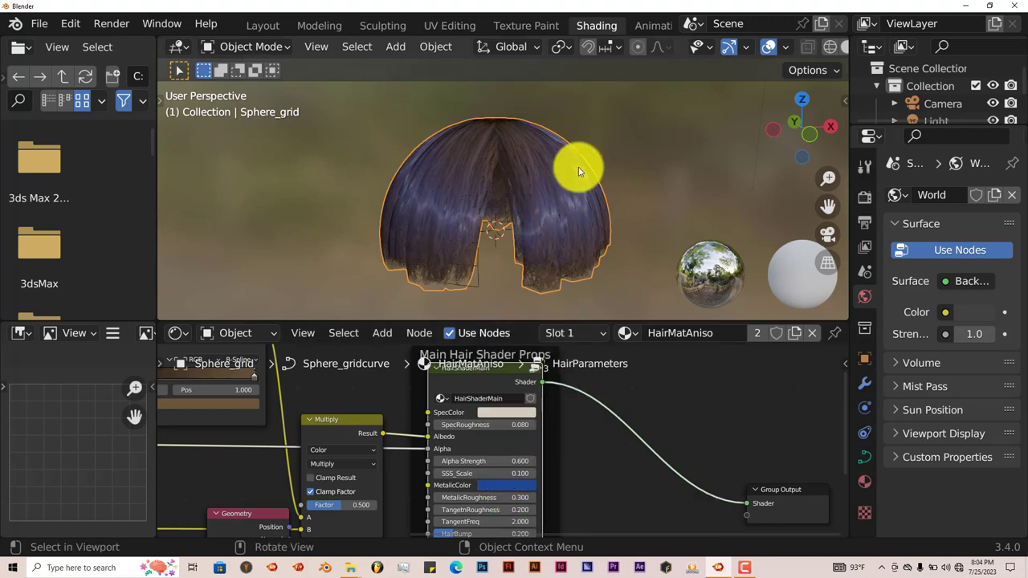
pyautogui.moveTo(578, 169); pyautogui.dragTo(559, 180)
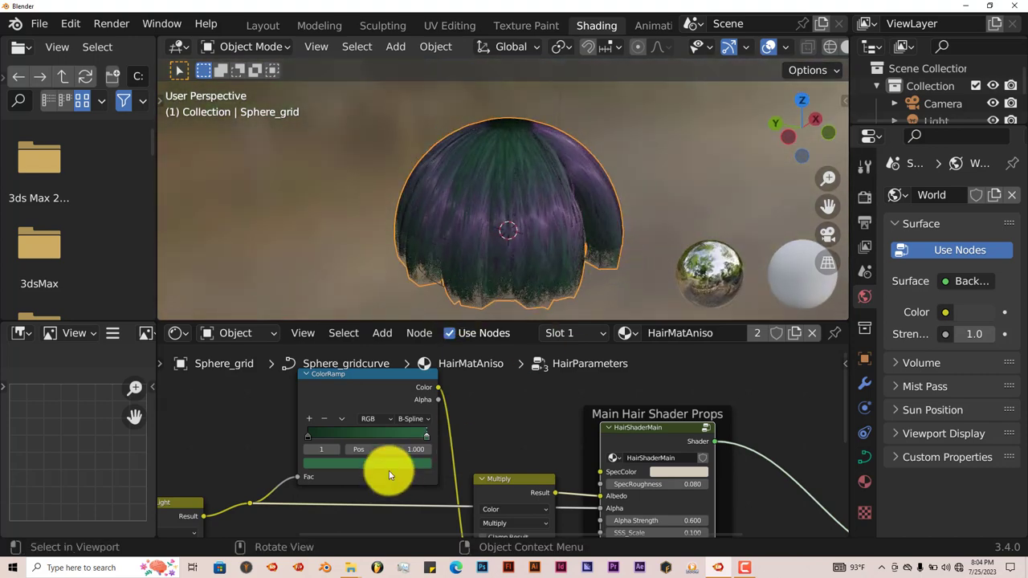
pyautogui.click(368, 462)
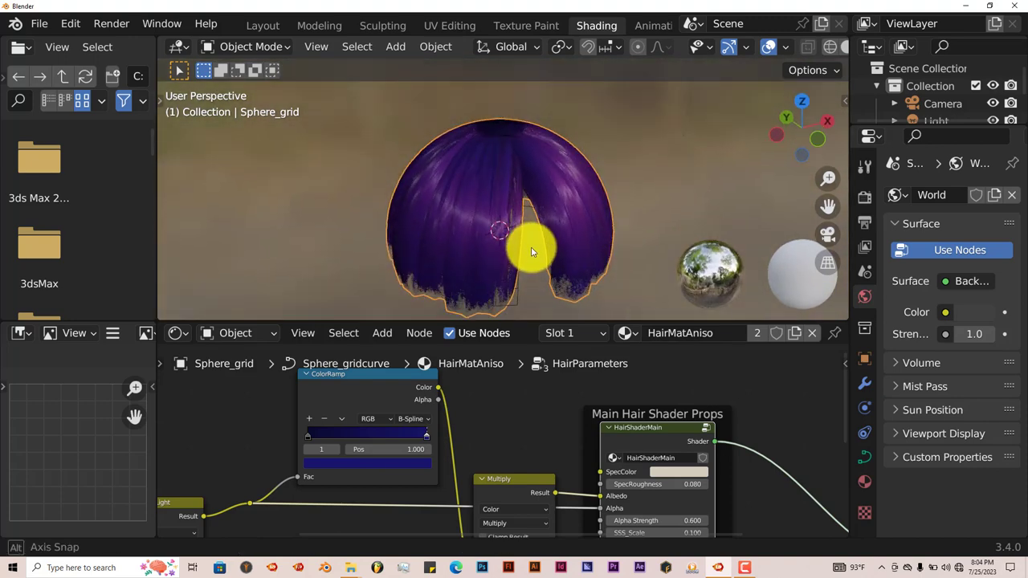
pyautogui.moveTo(530, 250); pyautogui.dragTo(515, 270)
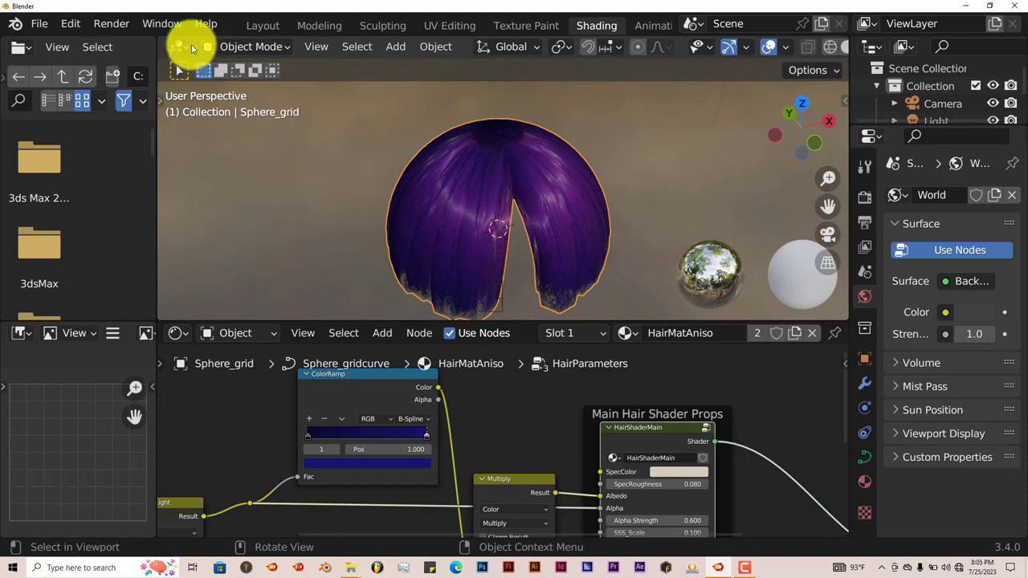
# Step: Delete the sphere grid and its hair from the Layout workspace, leaving camera and light
pyautogui.click(264, 26)
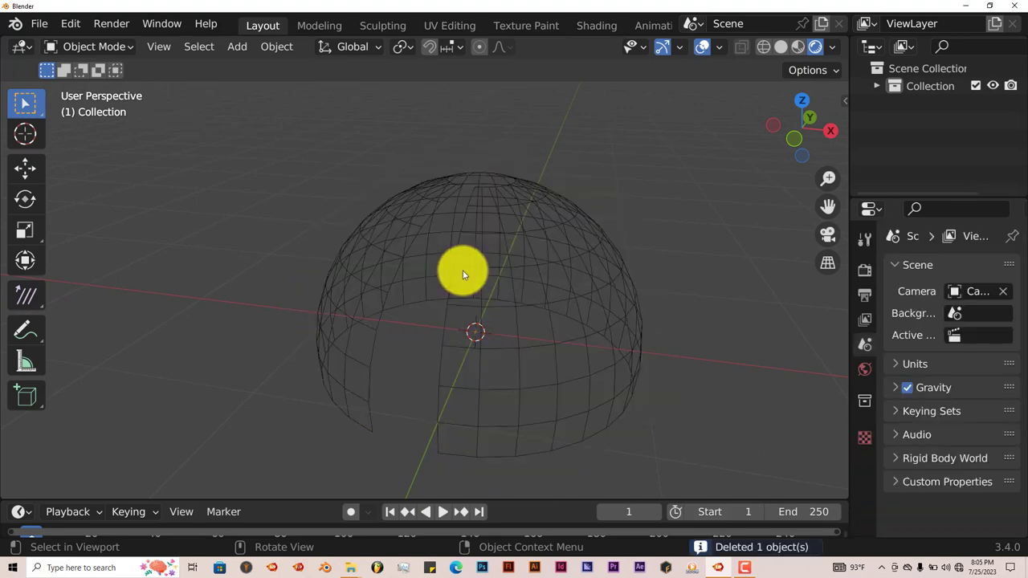
pyautogui.click(469, 260)
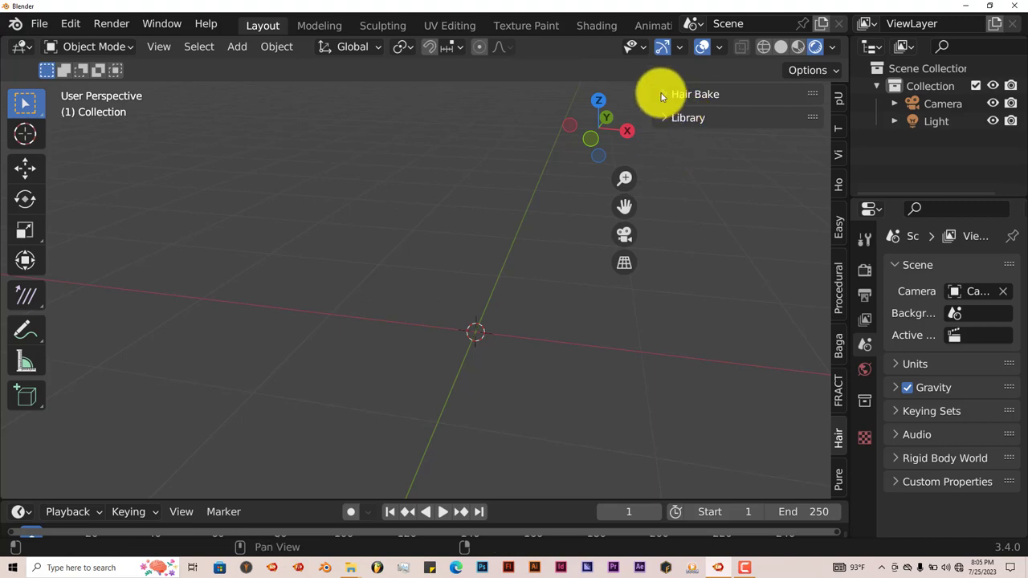
# Step: Expand the Hair Tool Library section and bring up its hairstyle preset gallery
pyautogui.click(665, 93)
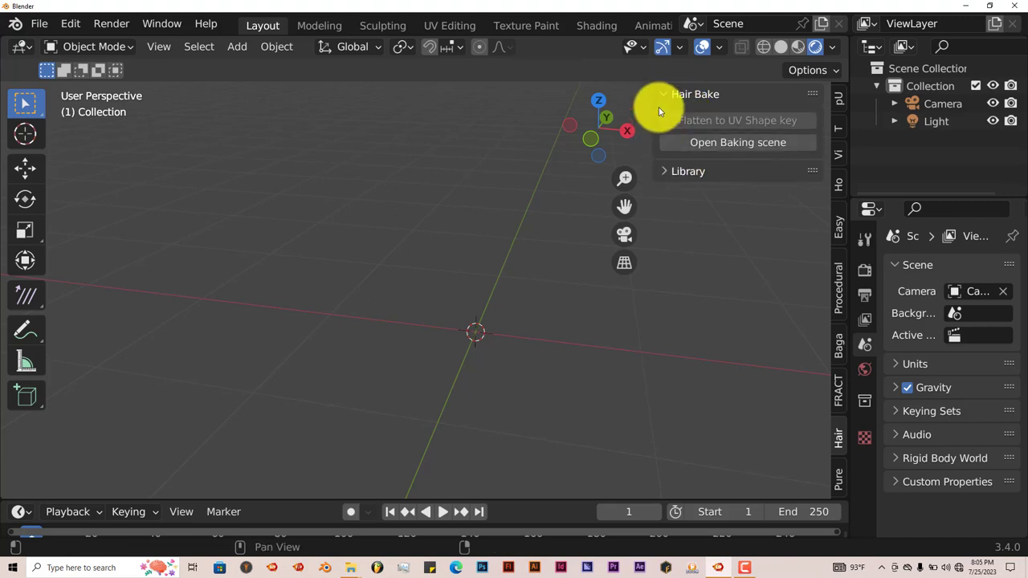
pyautogui.click(664, 93)
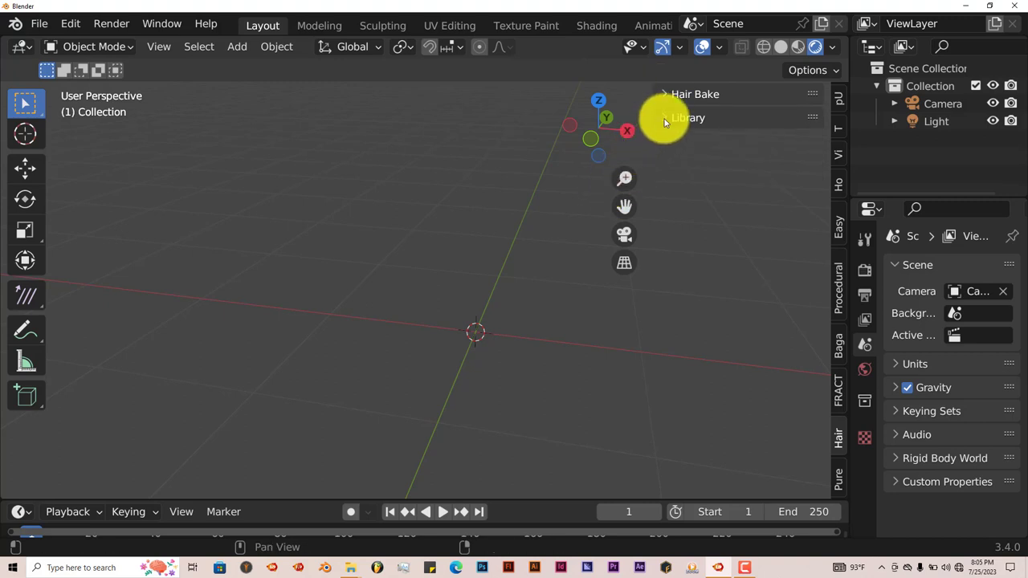
pyautogui.click(688, 118)
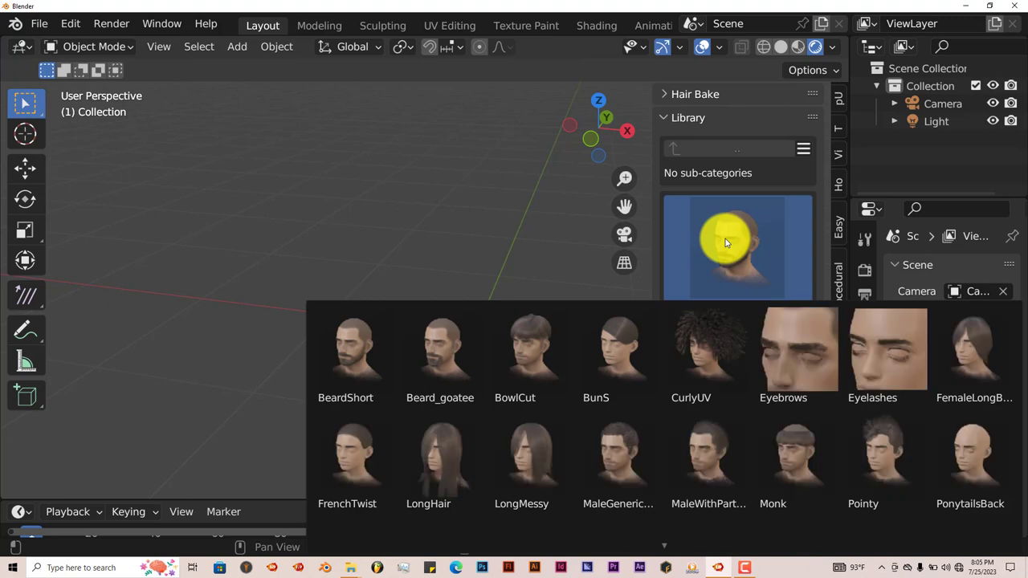
pyautogui.click(706, 350)
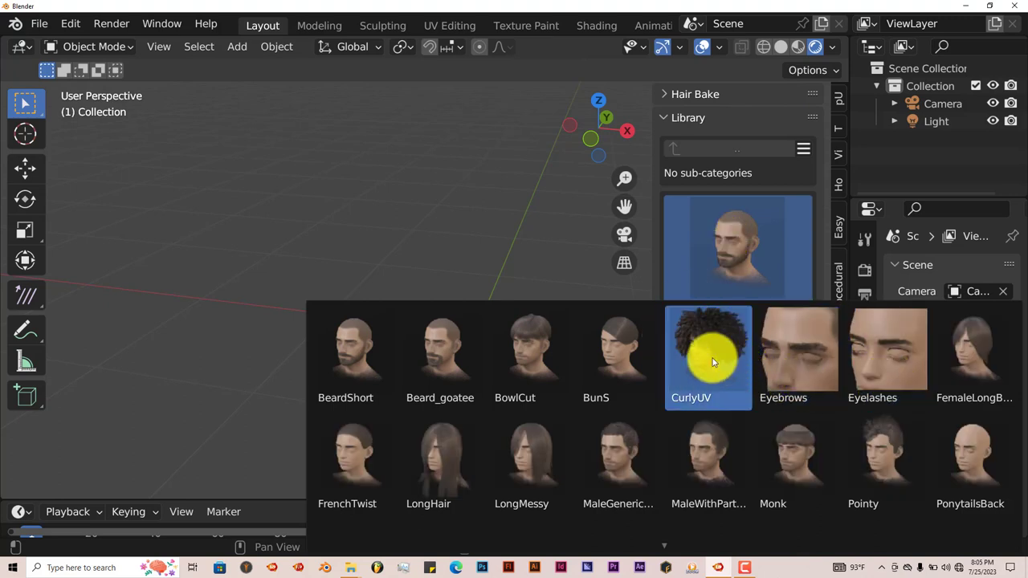
pyautogui.moveTo(530, 346)
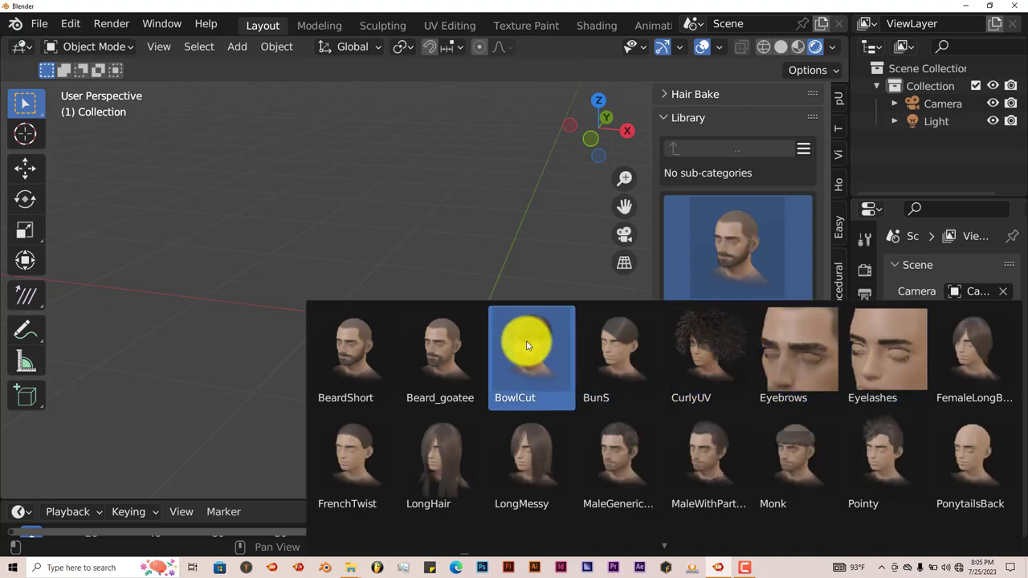
# Step: Browse the gallery thumbnails and choose a spiky male hairstyle preset
pyautogui.click(353, 465)
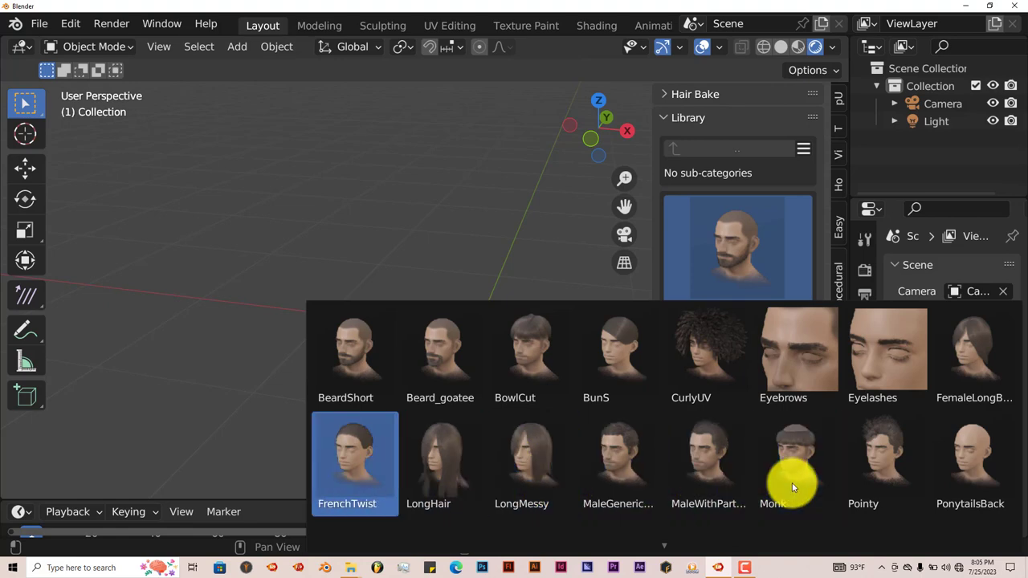
pyautogui.scroll(-3)
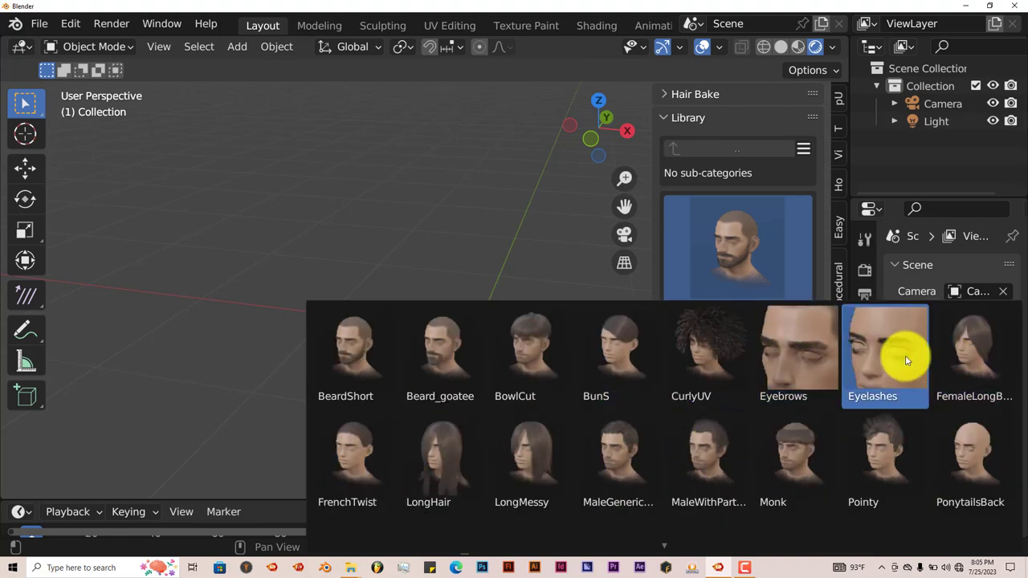
pyautogui.click(440, 351)
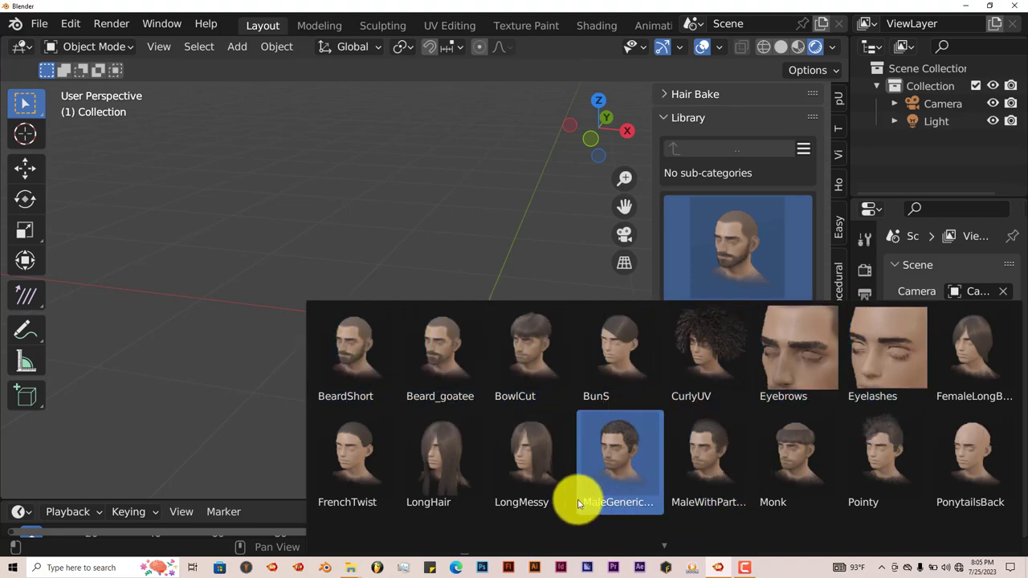
pyautogui.click(620, 453)
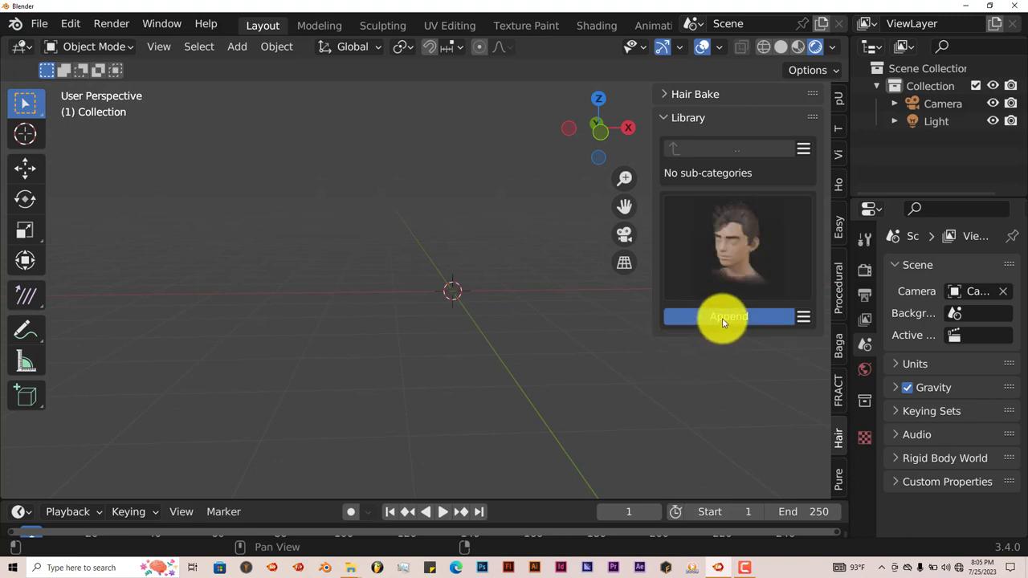
# Step: Append the Pointy hairstyle preset into the scene and frame the spiky purple hair
pyautogui.click(729, 315)
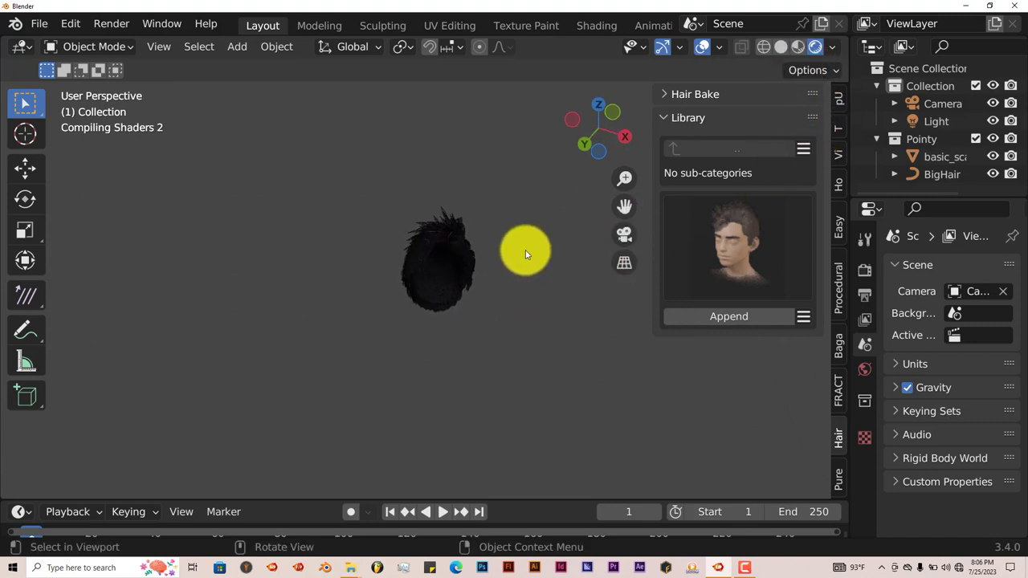
pyautogui.press('KP_1')
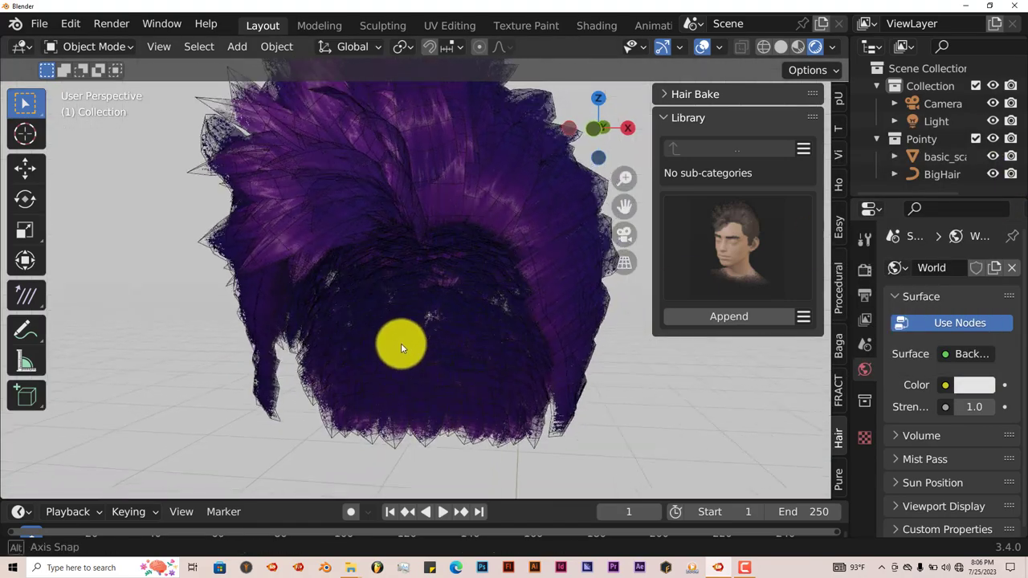
pyautogui.moveTo(401, 346); pyautogui.dragTo(367, 373)
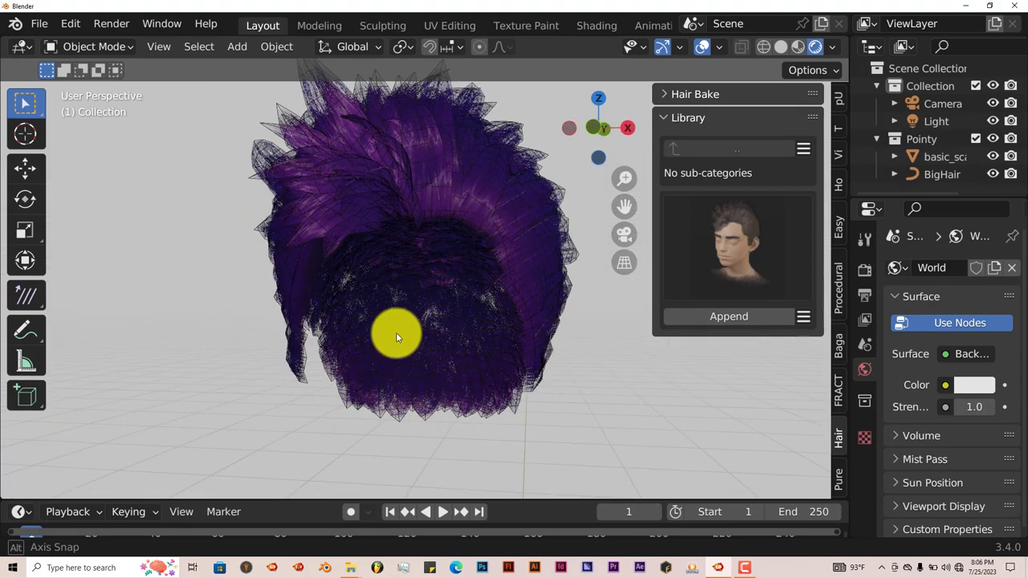
pyautogui.moveTo(396, 337); pyautogui.dragTo(405, 384)
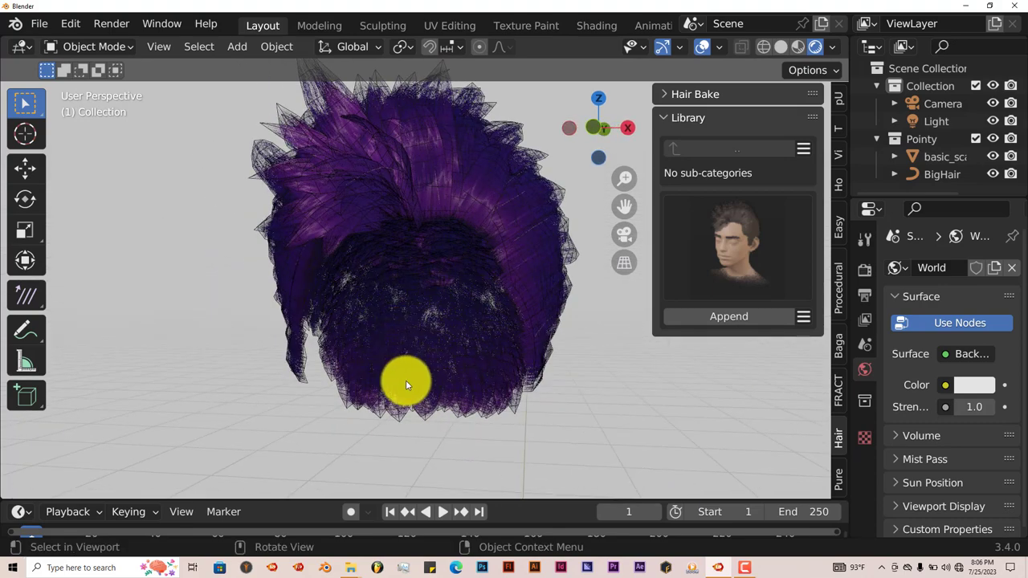
pyautogui.moveTo(424, 387)
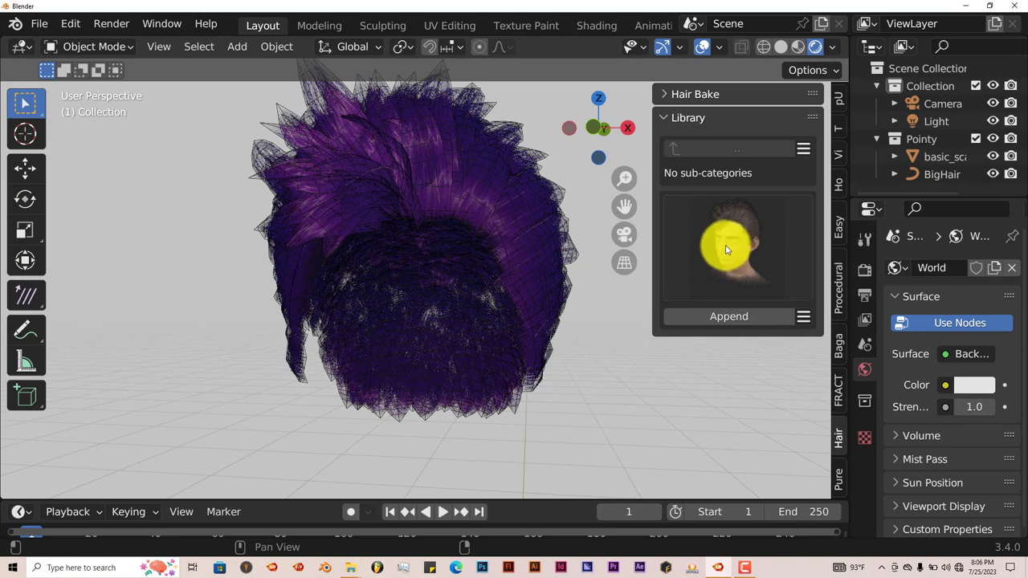
# Step: Select the basic_scalp object so Hair System, Jiggle Physics and Hair Operators appear
pyautogui.click(694, 93)
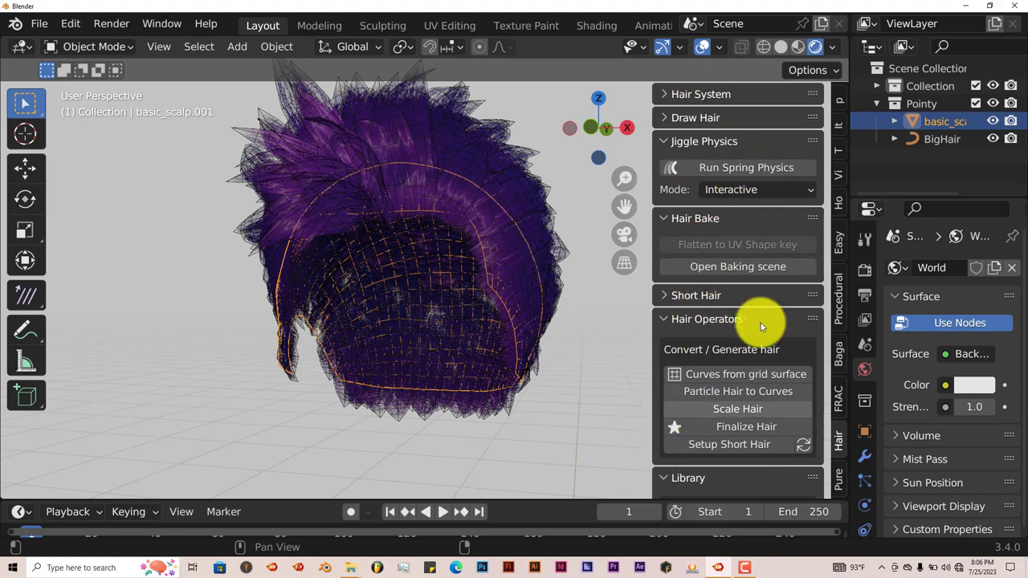
pyautogui.moveTo(693, 266)
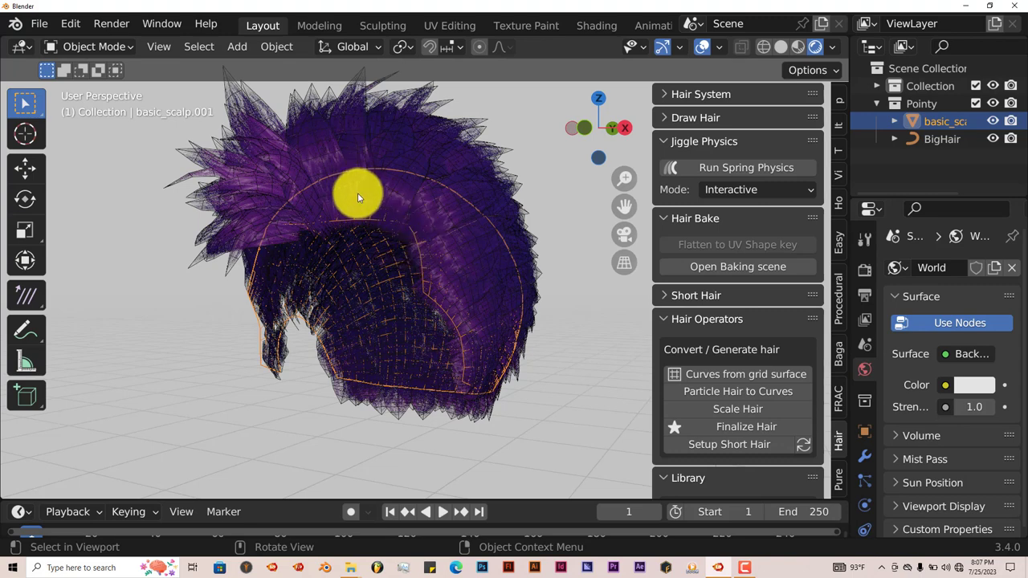
pyautogui.moveTo(356, 196); pyautogui.dragTo(356, 276)
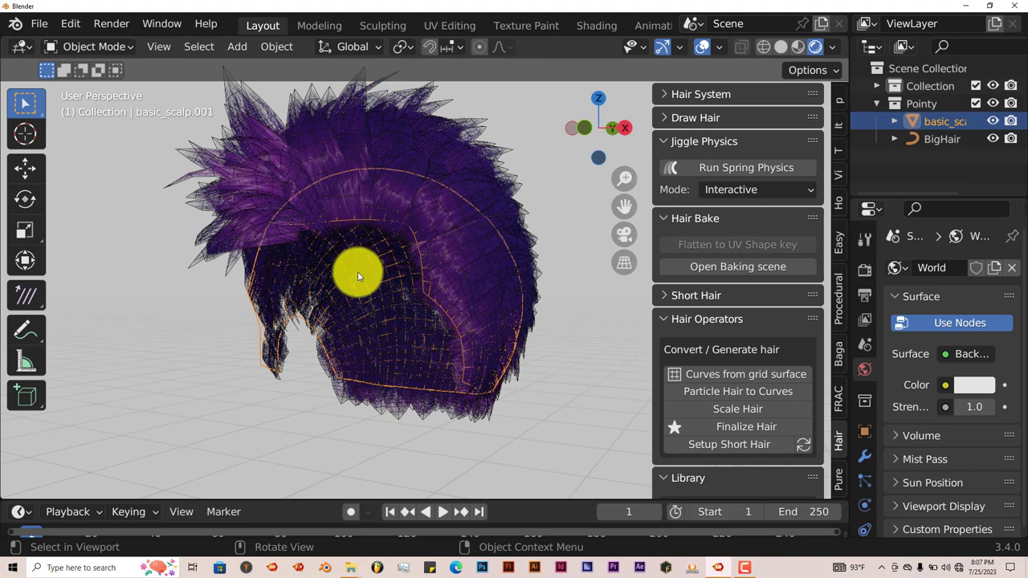